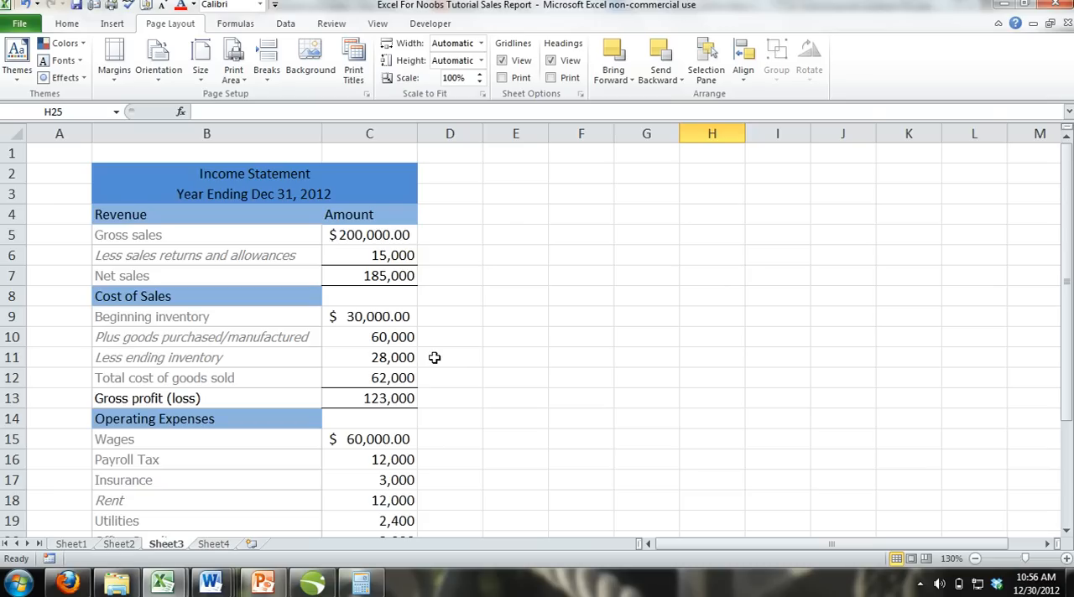
{"action": "mouse_move", "coordinate": [420, 337]}
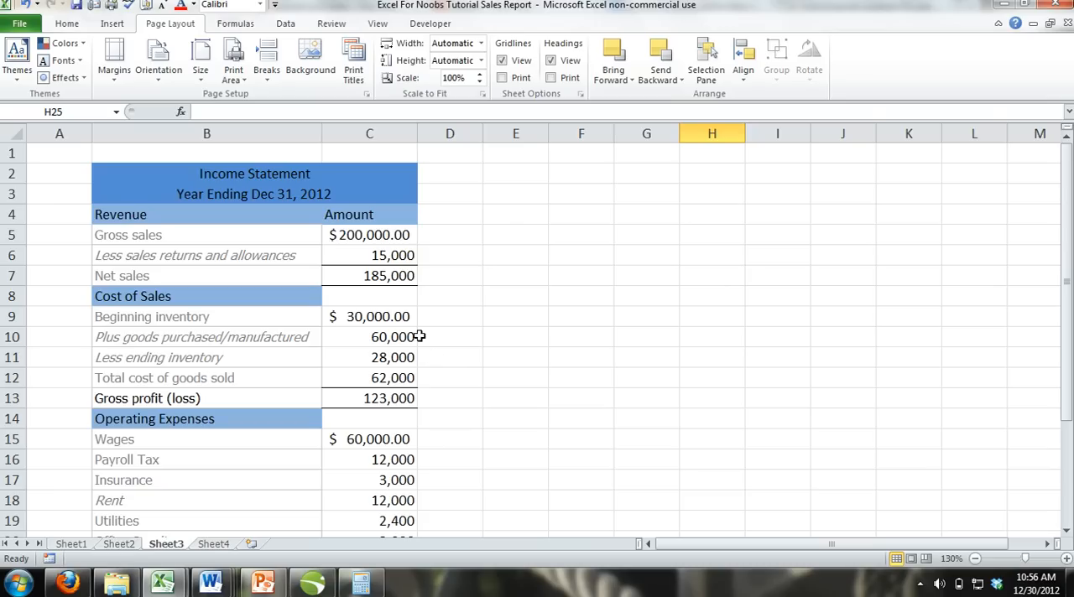
{"action": "mouse_move", "coordinate": [282, 362]}
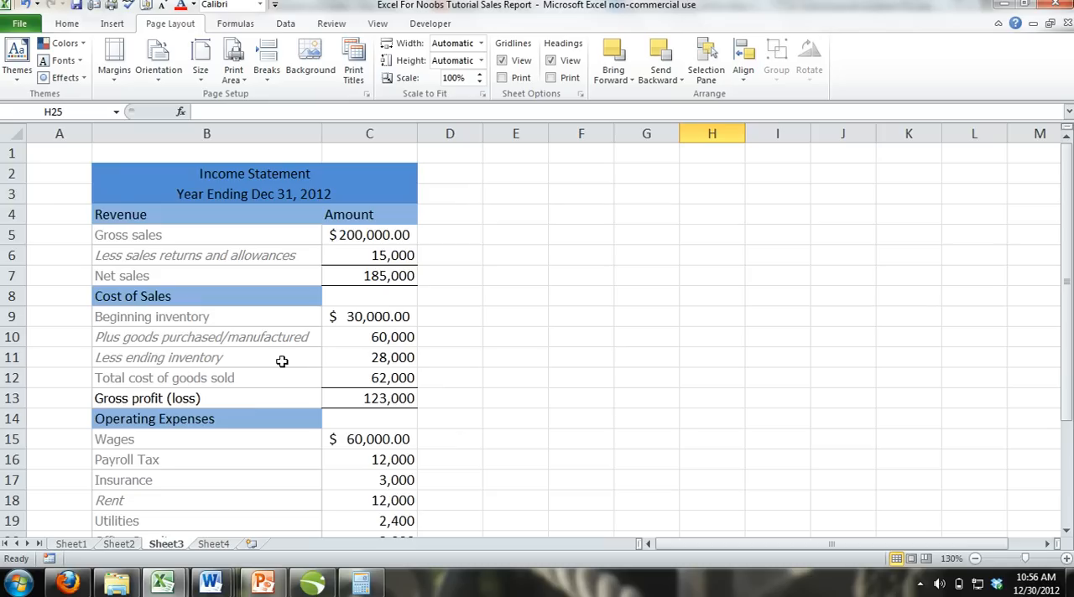
{"action": "mouse_move", "coordinate": [56, 397]}
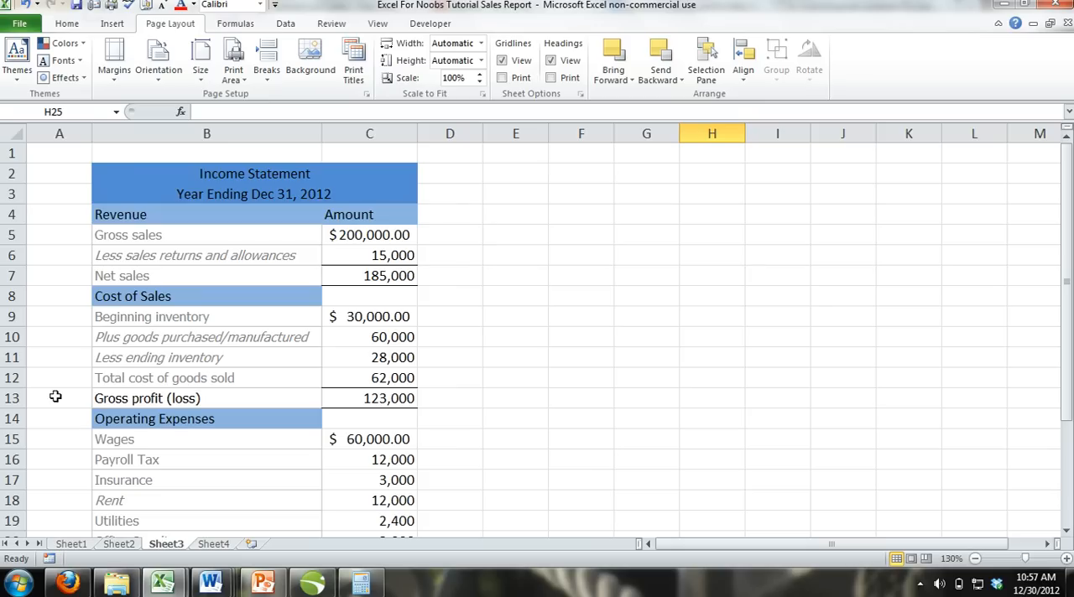
{"action": "mouse_move", "coordinate": [502, 359]}
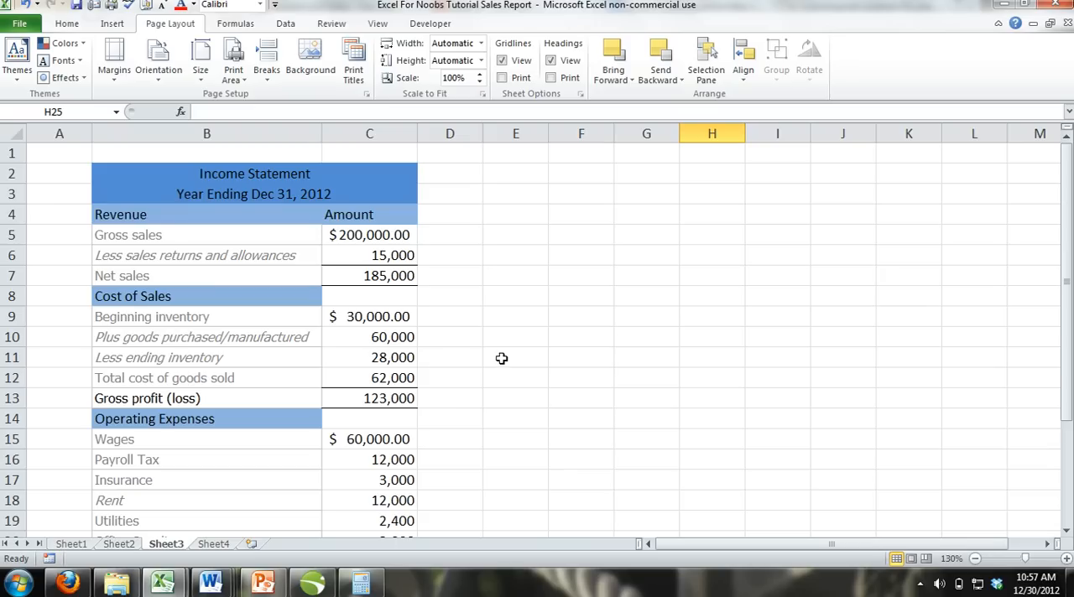
{"action": "mouse_move", "coordinate": [744, 488]}
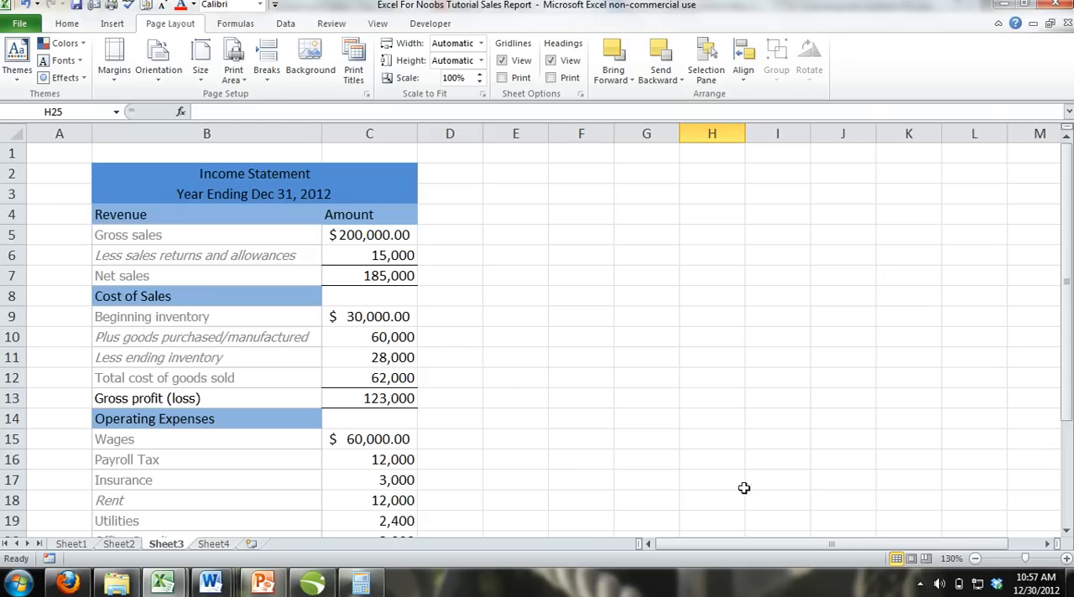
Zoom out and scroll down to show EBIT 30,600 through net income 23,562
{"action": "left_click", "coordinate": [975, 559]}
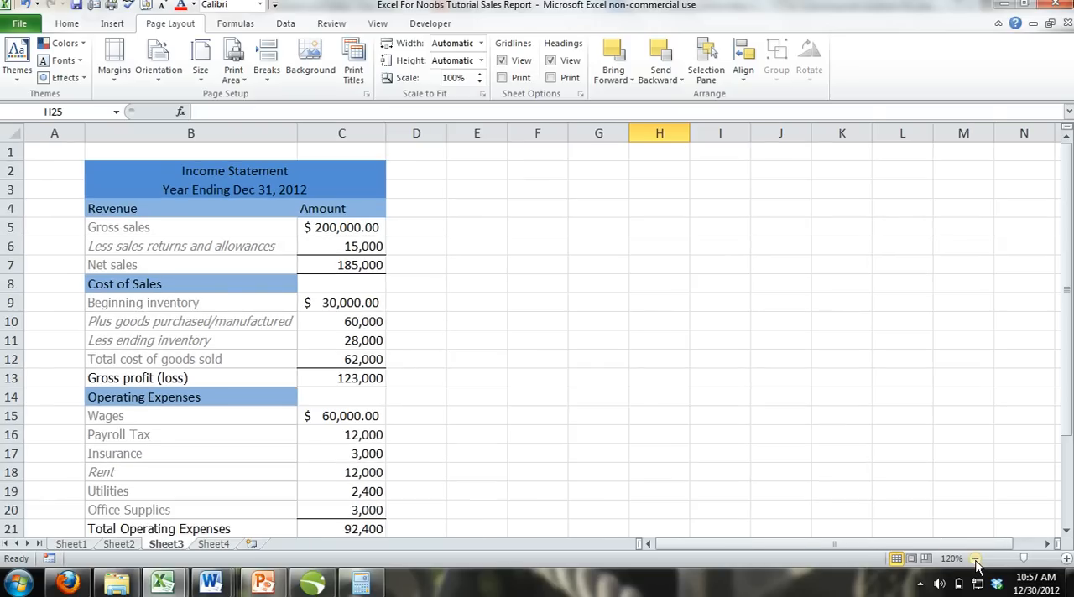
{"action": "left_click", "coordinate": [976, 558]}
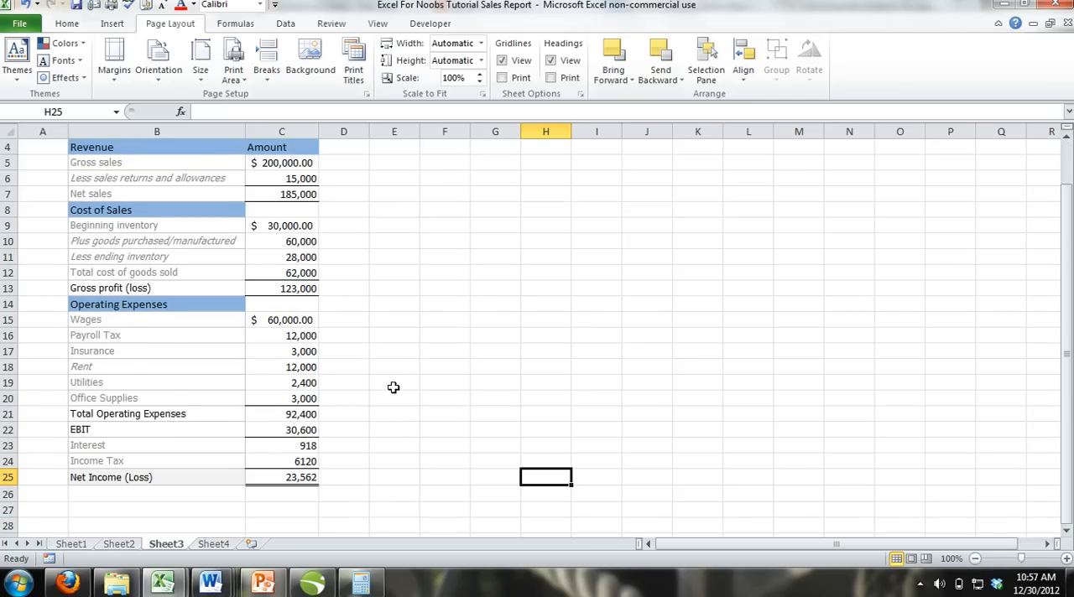
{"action": "scroll", "scroll_direction": "down", "scroll_amount": 3}
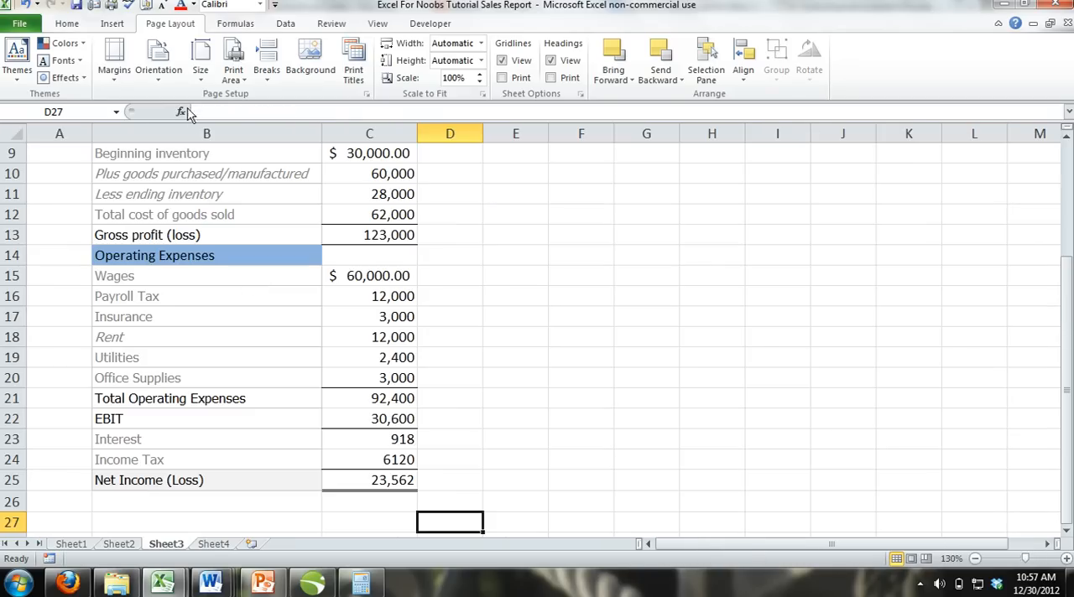
Show the Home tab's Borders drop-down list of border styles and drawing tools
{"action": "left_click", "coordinate": [66, 23]}
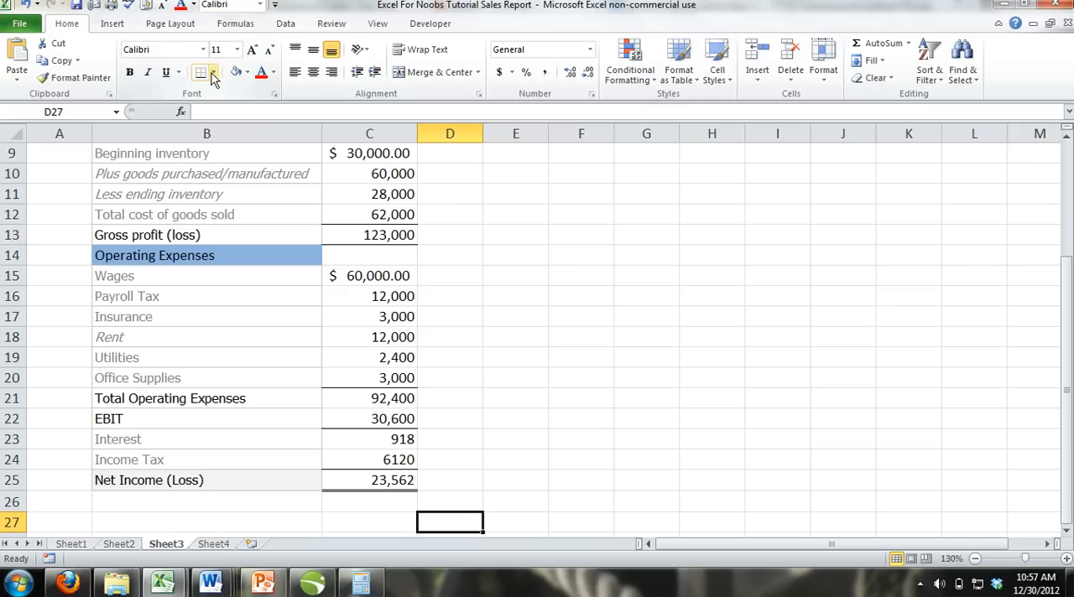
{"action": "mouse_move", "coordinate": [201, 73]}
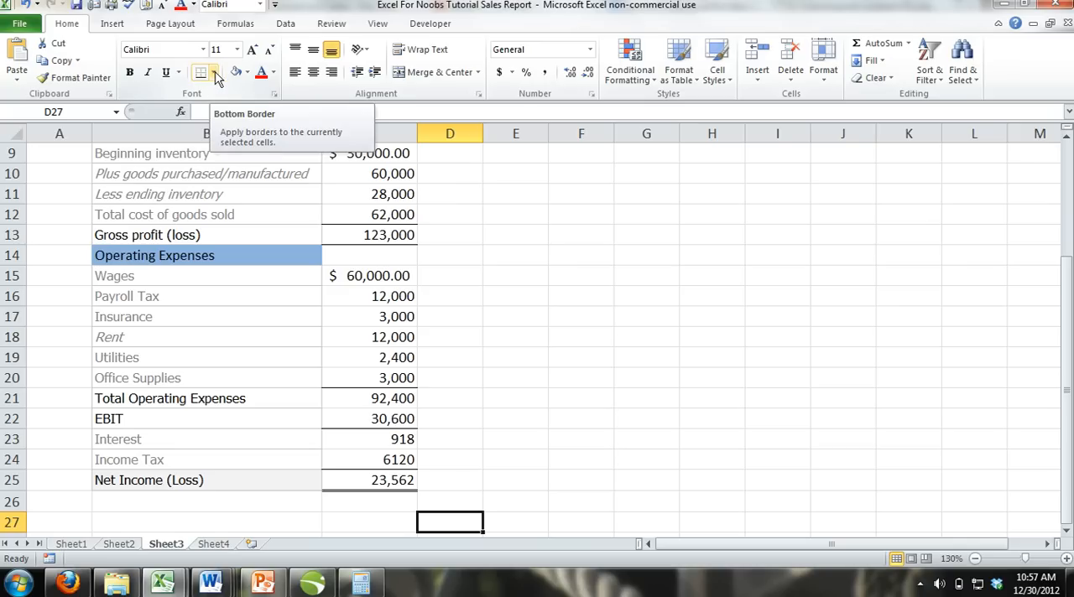
{"action": "left_click", "coordinate": [215, 72]}
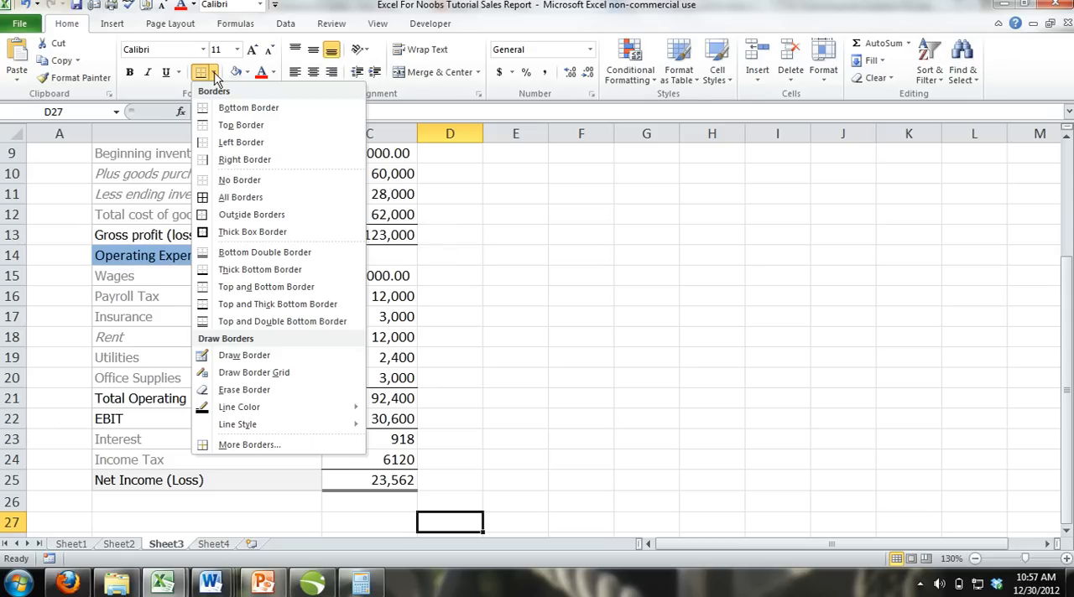
{"action": "mouse_move", "coordinate": [241, 142]}
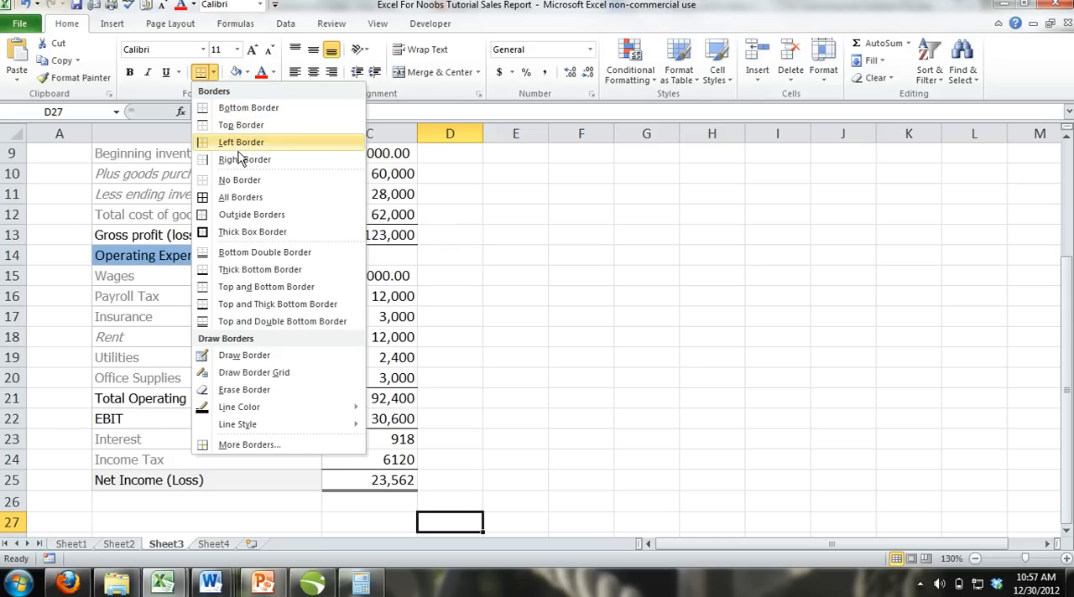
{"action": "mouse_move", "coordinate": [267, 327]}
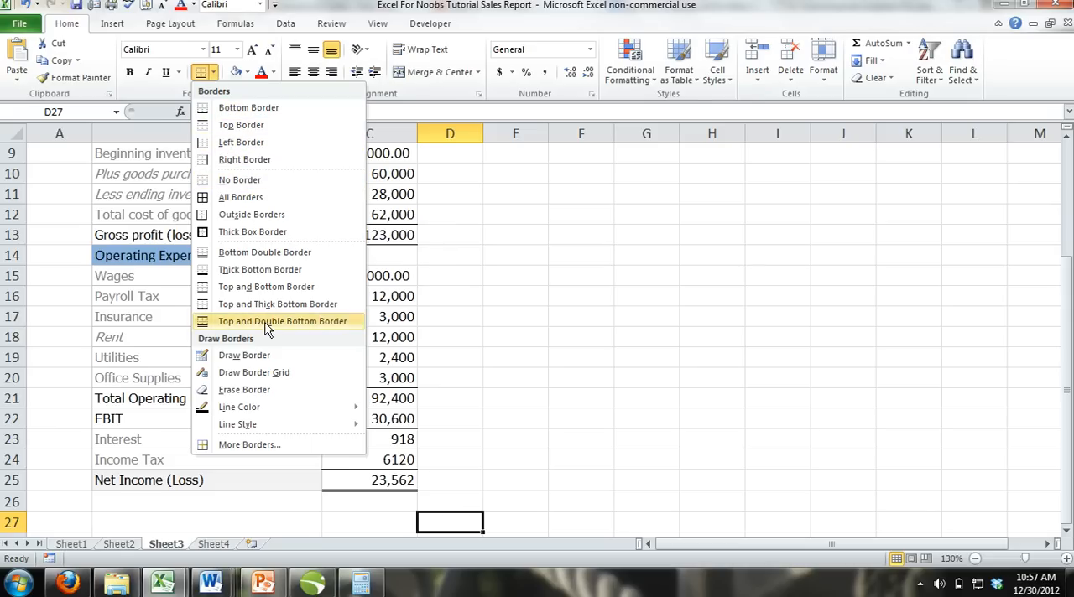
{"action": "mouse_move", "coordinate": [244, 355]}
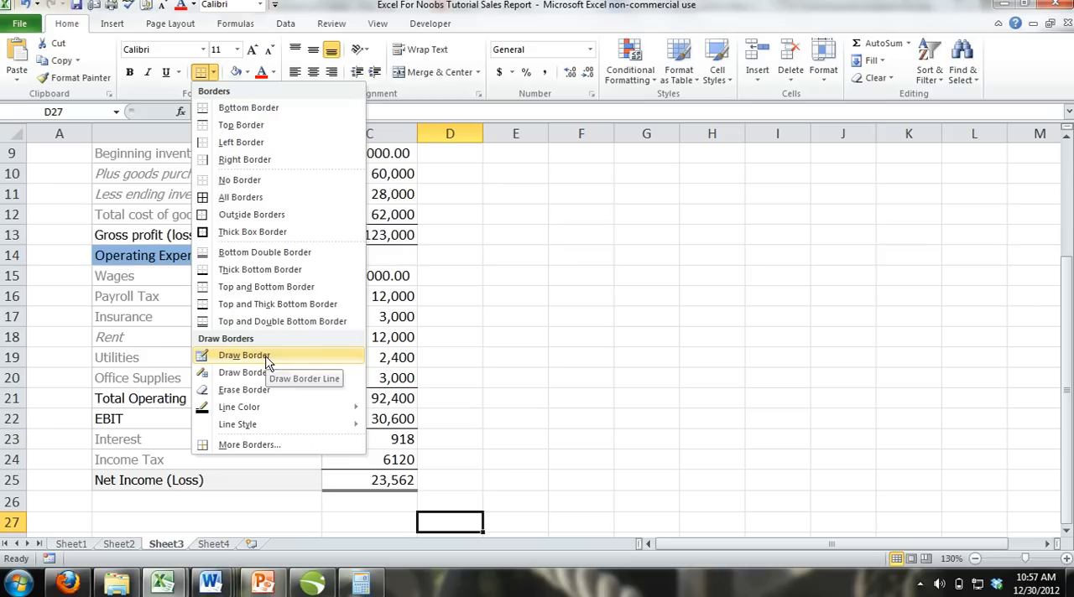
{"action": "mouse_move", "coordinate": [269, 373]}
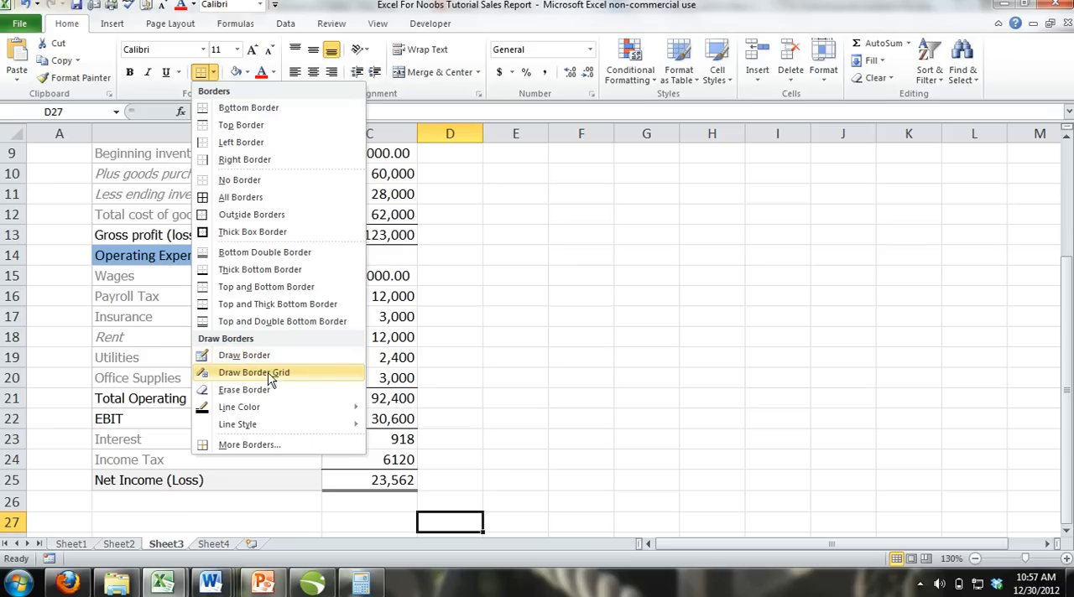
{"action": "mouse_move", "coordinate": [238, 423]}
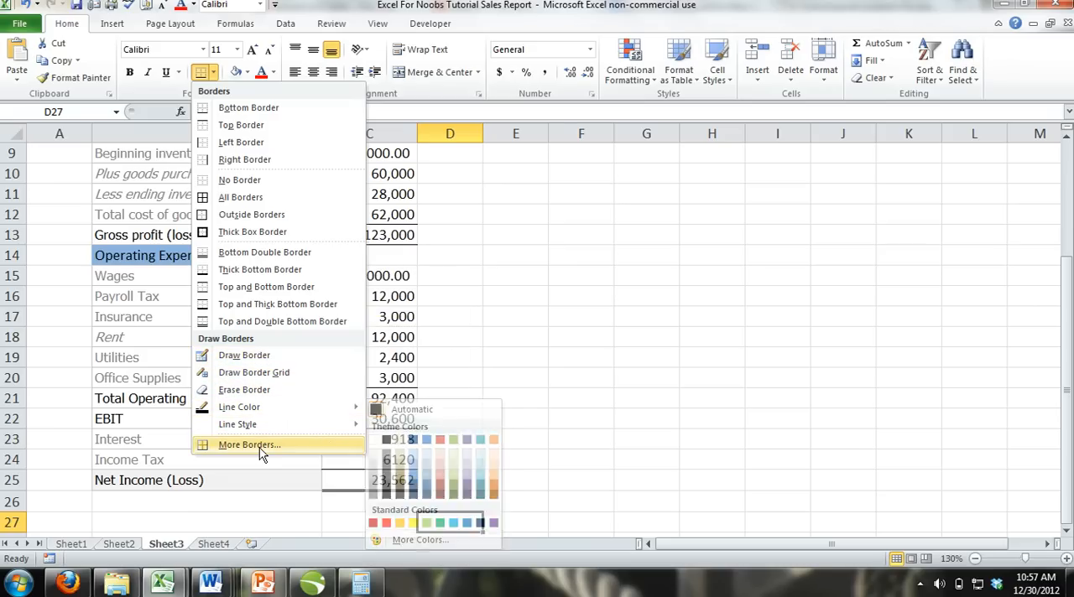
{"action": "mouse_move", "coordinate": [304, 456]}
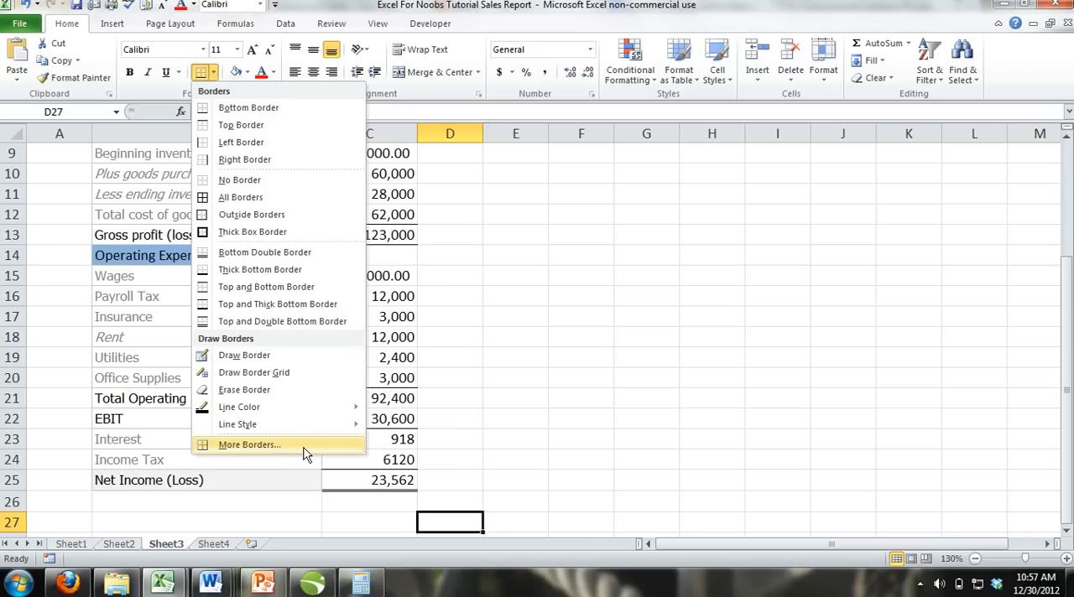
Browse the Format Cells Border settings and line Color choices, then dismiss without changes
{"action": "left_click", "coordinate": [248, 445]}
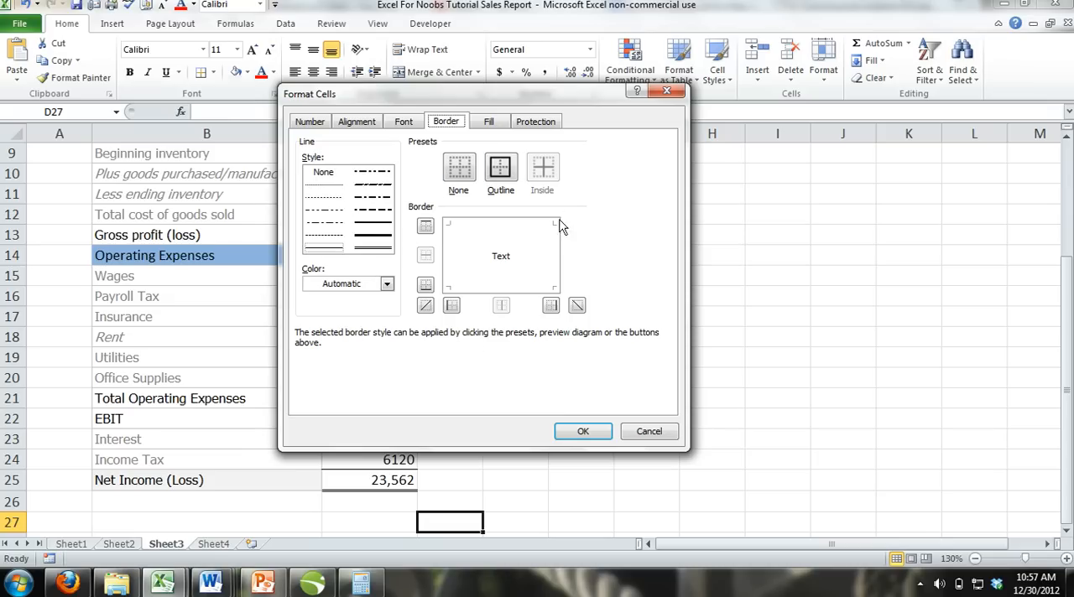
{"action": "mouse_move", "coordinate": [564, 312]}
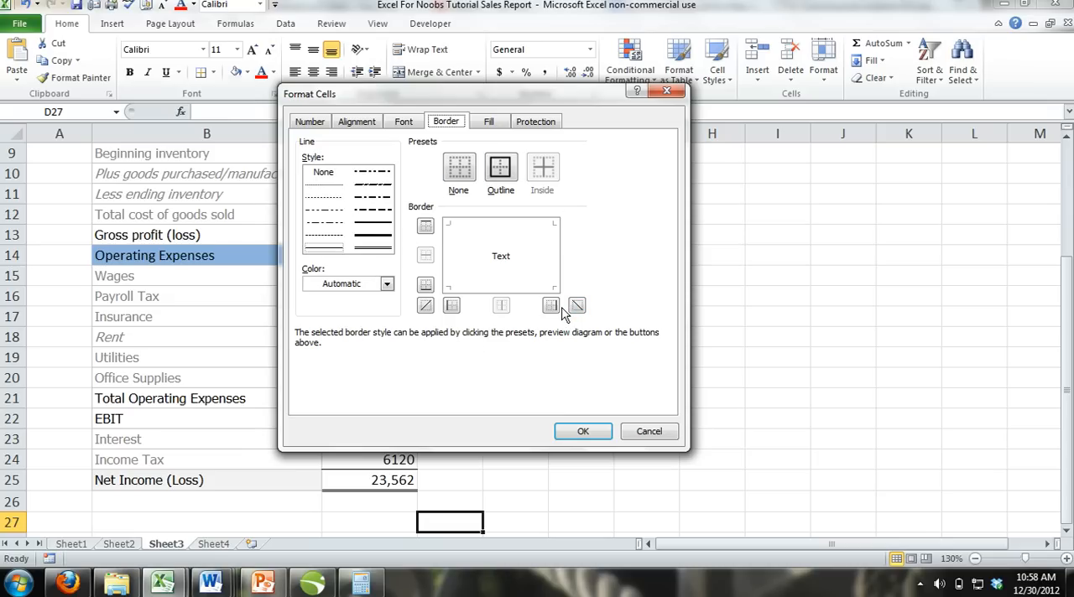
{"action": "left_click", "coordinate": [387, 284]}
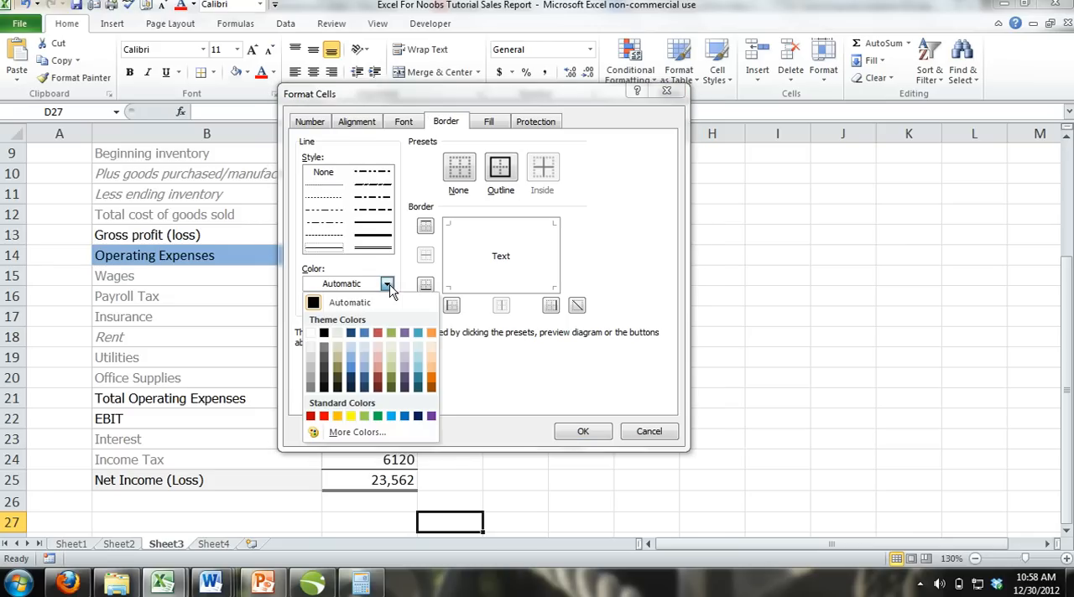
{"action": "left_click", "coordinate": [520, 373]}
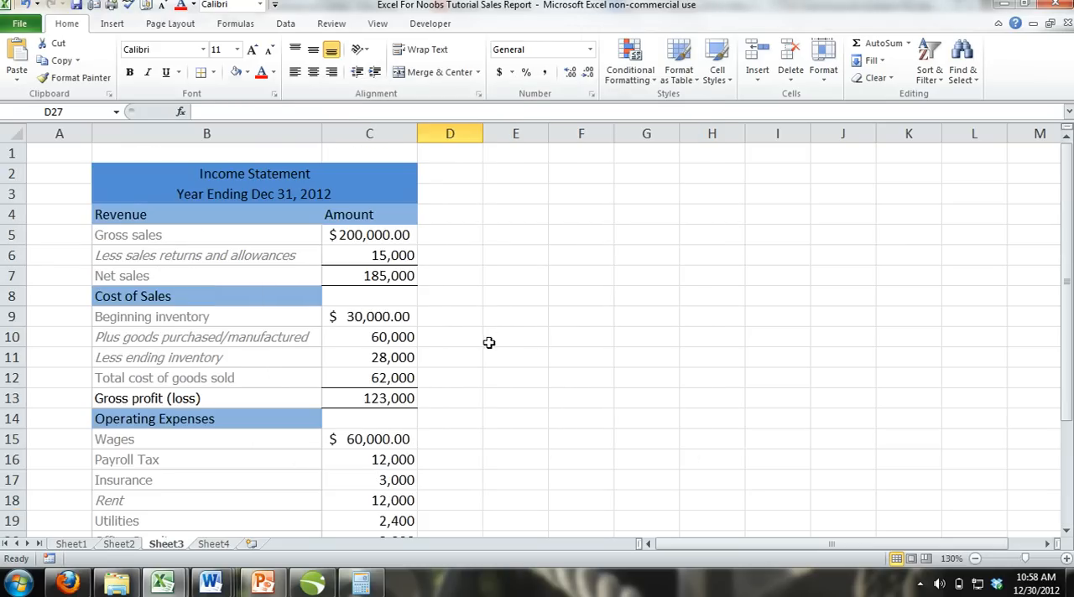
Apply a Thick Box Border around the merged B2:C3 Income Statement title block
{"action": "left_click", "coordinate": [582, 316]}
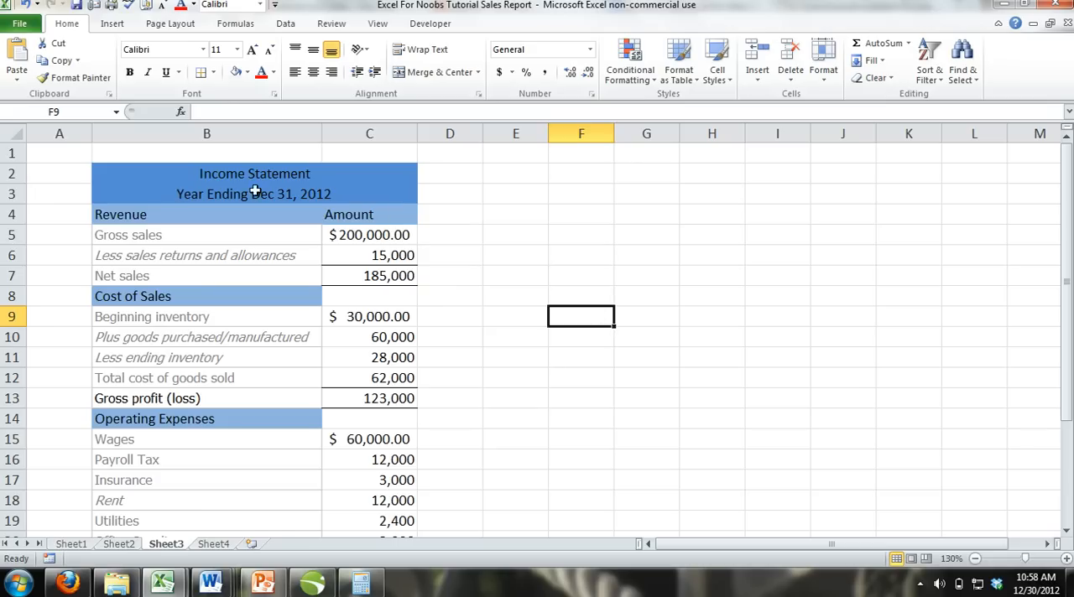
{"action": "left_click", "coordinate": [254, 184]}
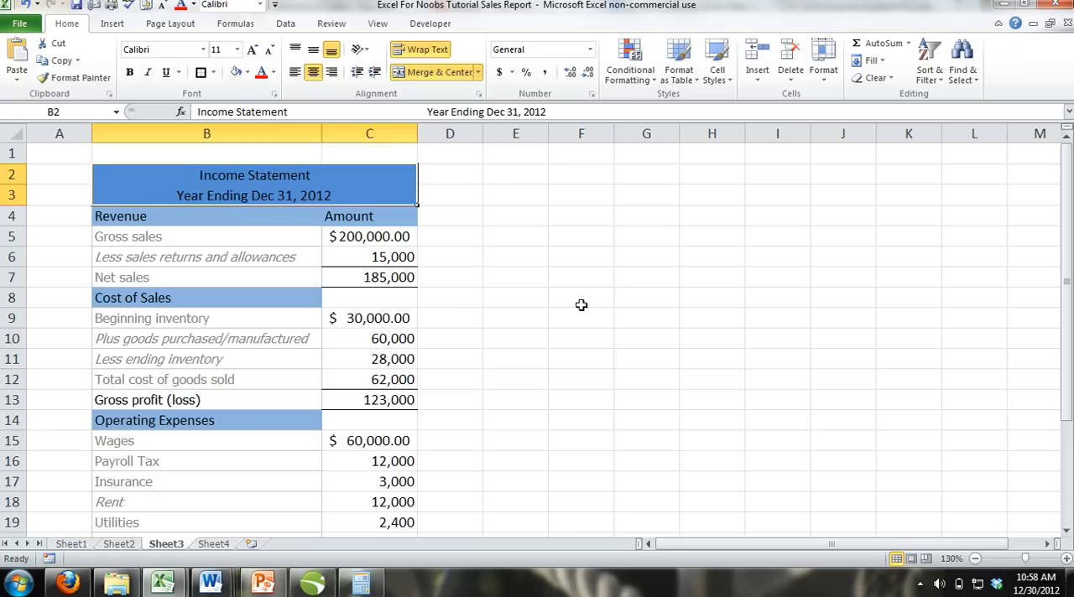
{"action": "left_click", "coordinate": [581, 297]}
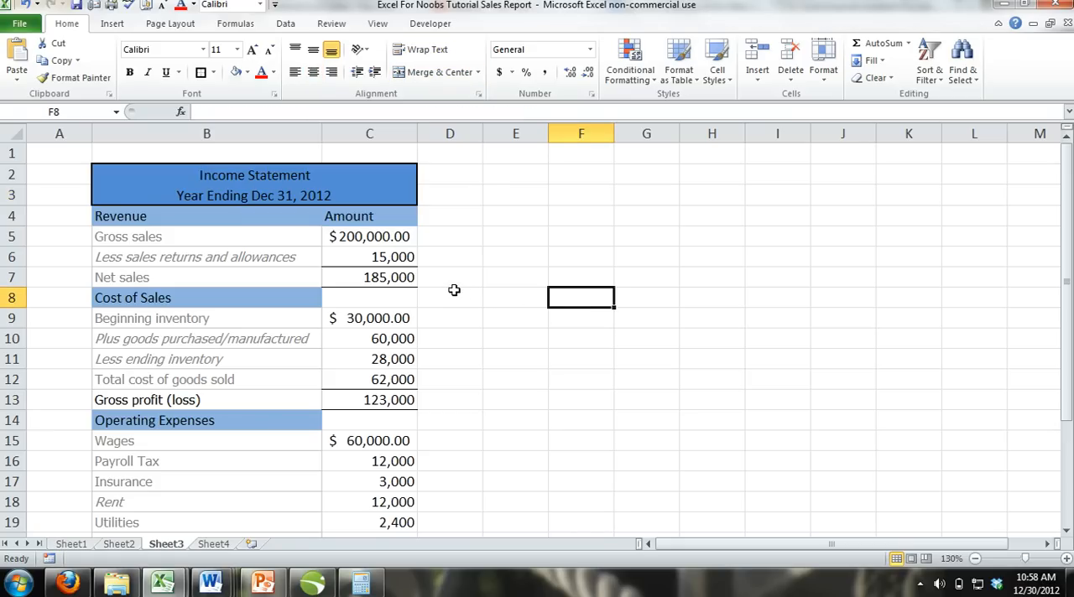
{"action": "mouse_move", "coordinate": [443, 277]}
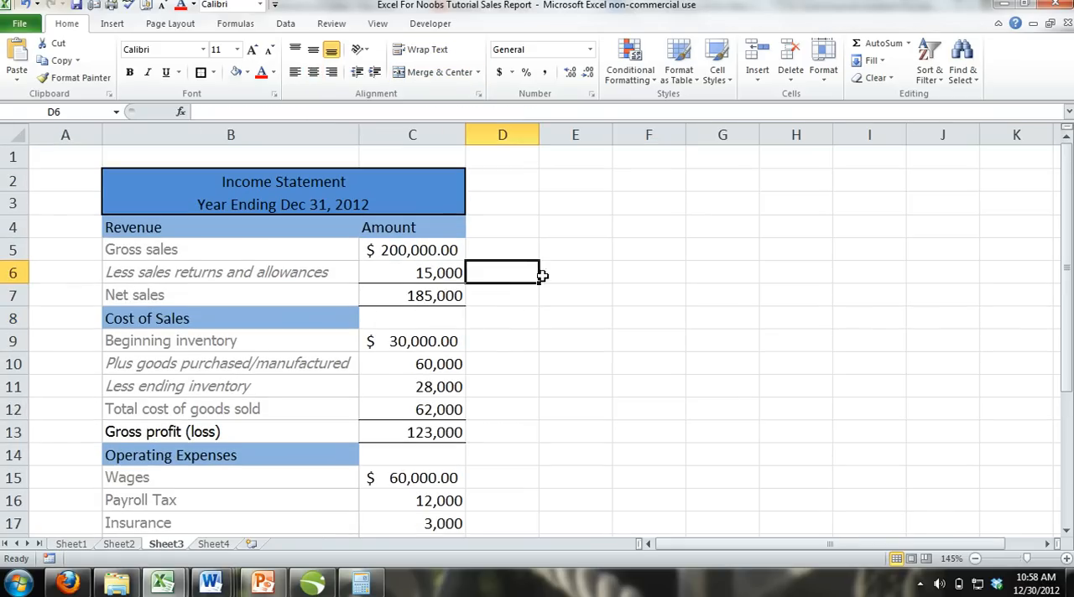
{"action": "mouse_move", "coordinate": [573, 221]}
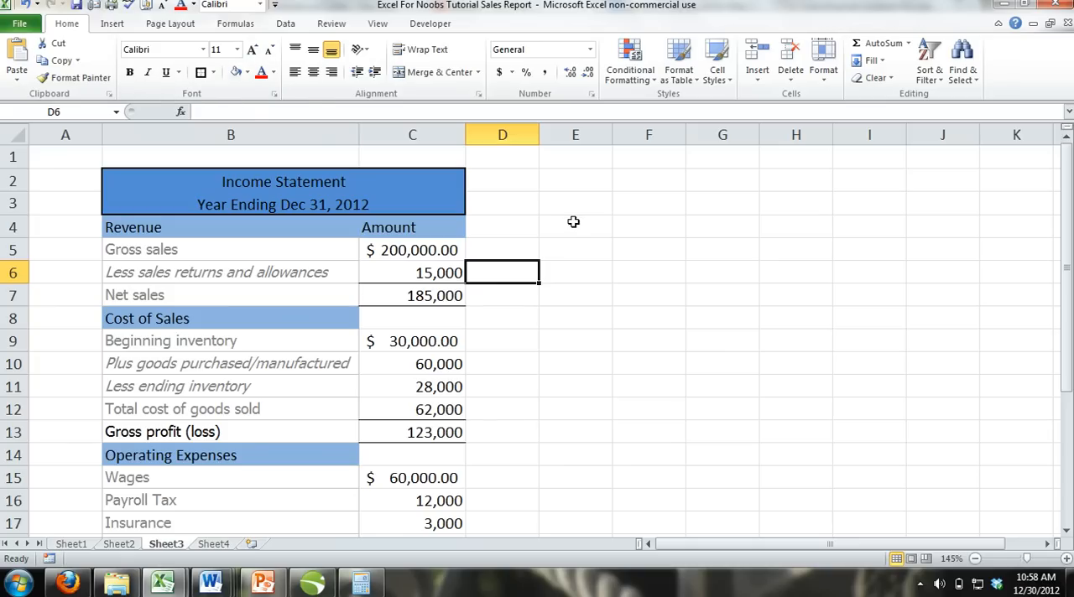
{"action": "mouse_move", "coordinate": [547, 352]}
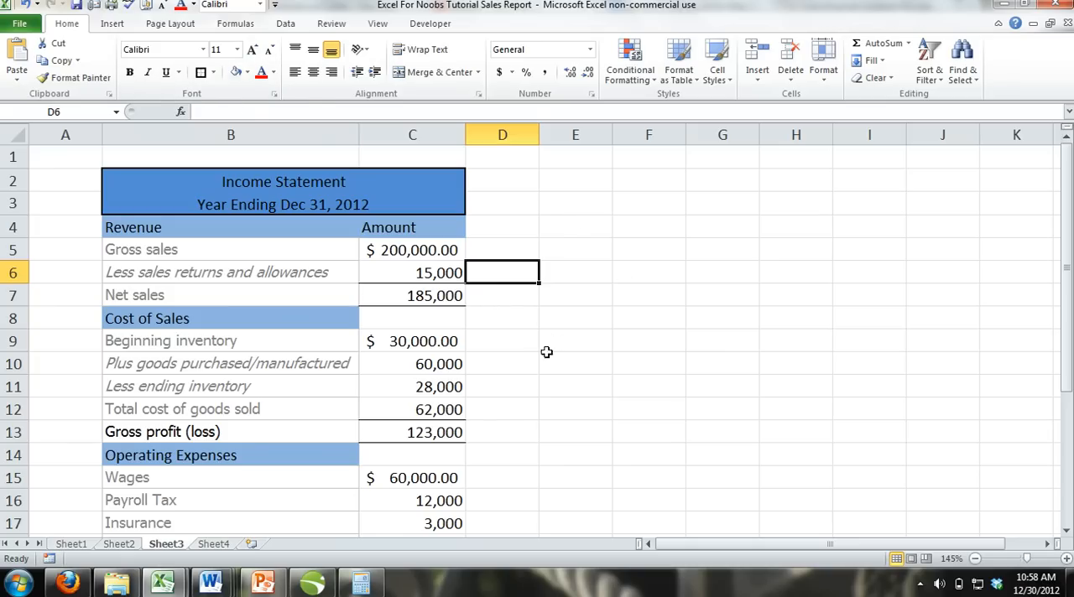
{"action": "mouse_move", "coordinate": [425, 274]}
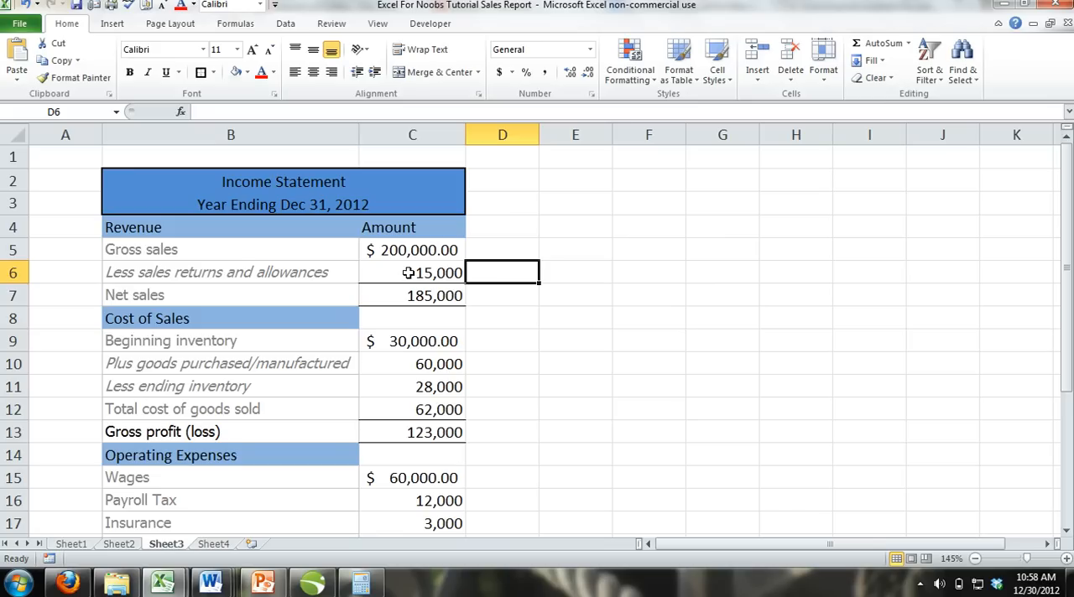
{"action": "mouse_move", "coordinate": [464, 312]}
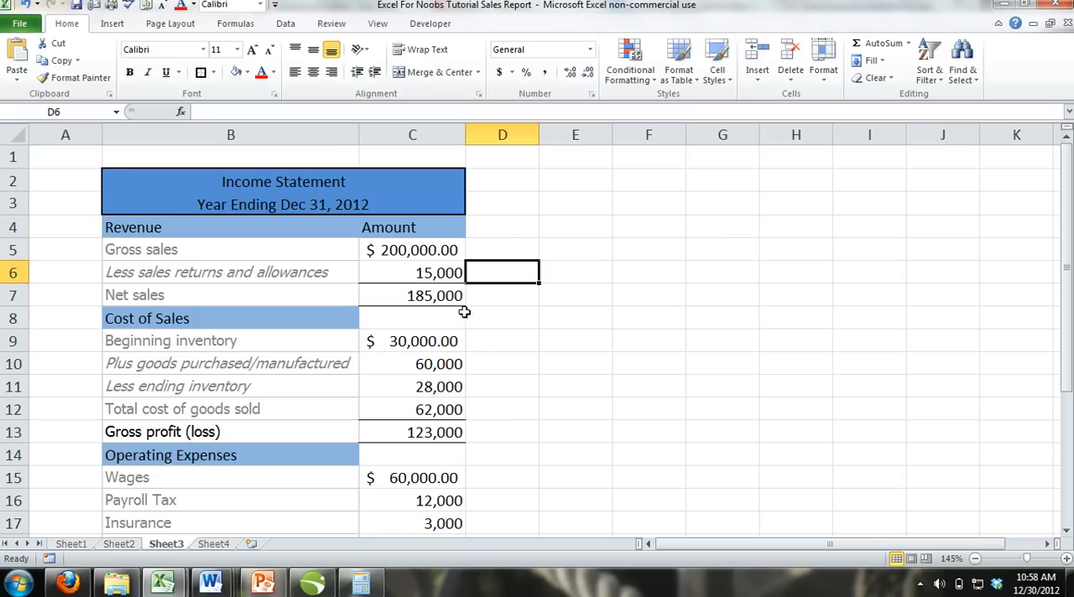
{"action": "mouse_move", "coordinate": [227, 240]}
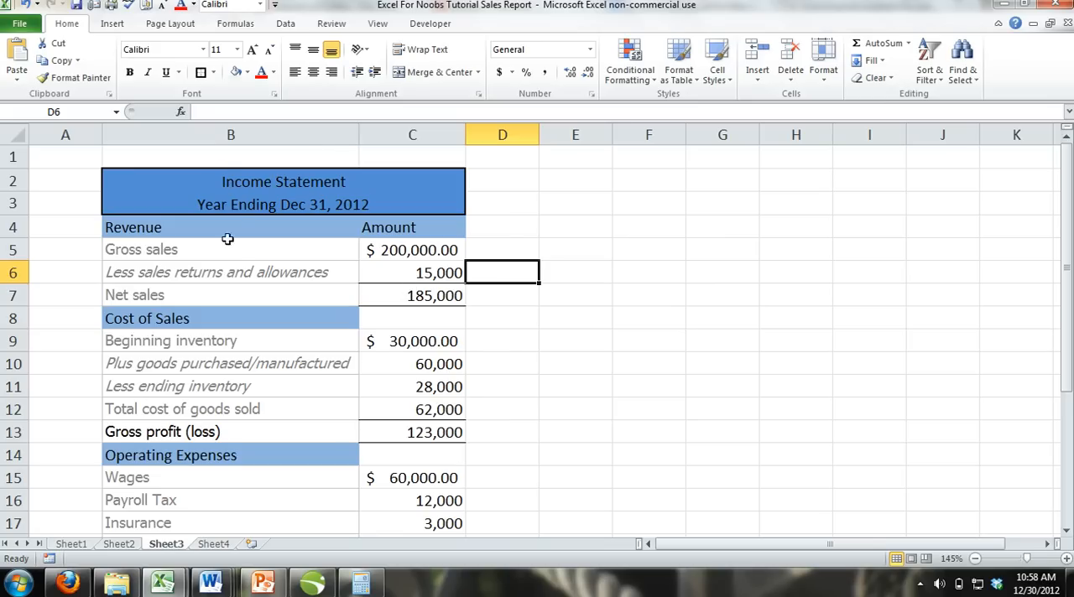
Choose Draw Border to hand-draw boxes around the 60,000 and 28,000 cells C10:C11
{"action": "left_click", "coordinate": [216, 73]}
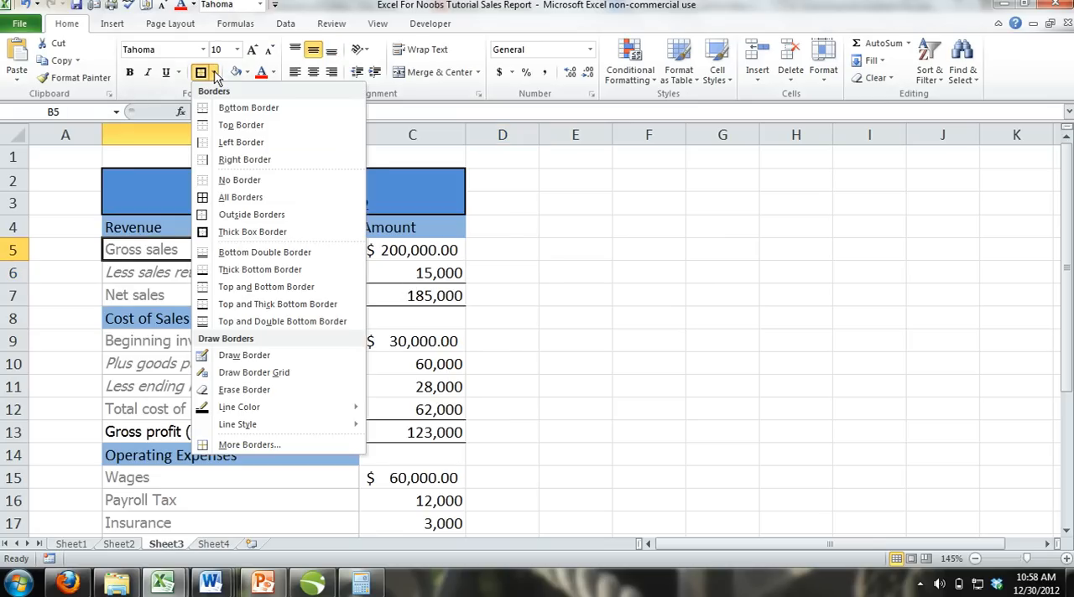
{"action": "mouse_move", "coordinate": [266, 287]}
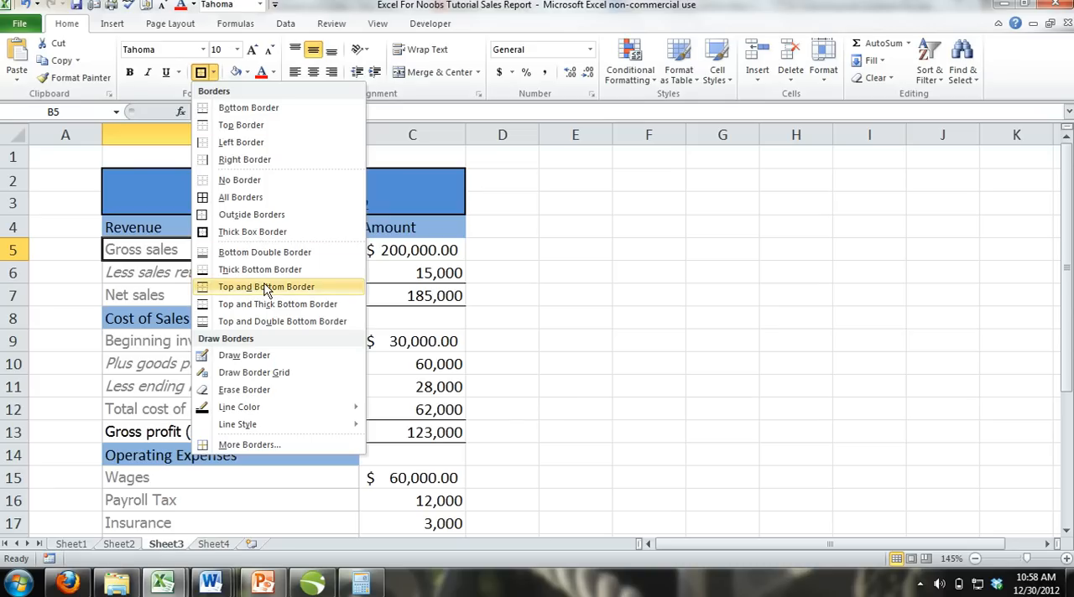
{"action": "left_click", "coordinate": [266, 287]}
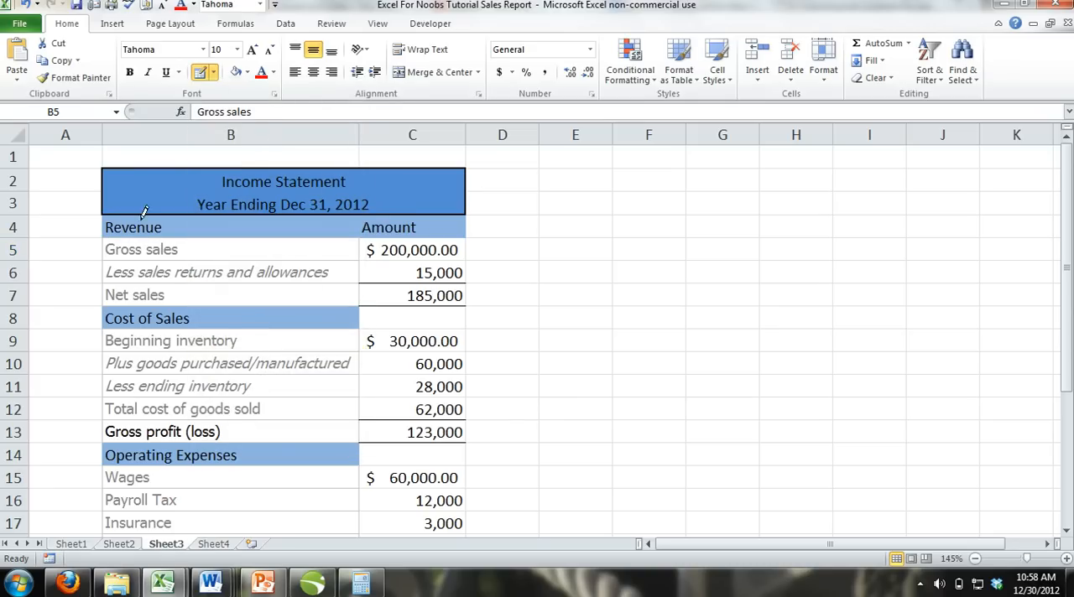
{"action": "scroll", "scroll_direction": "down", "scroll_amount": 3}
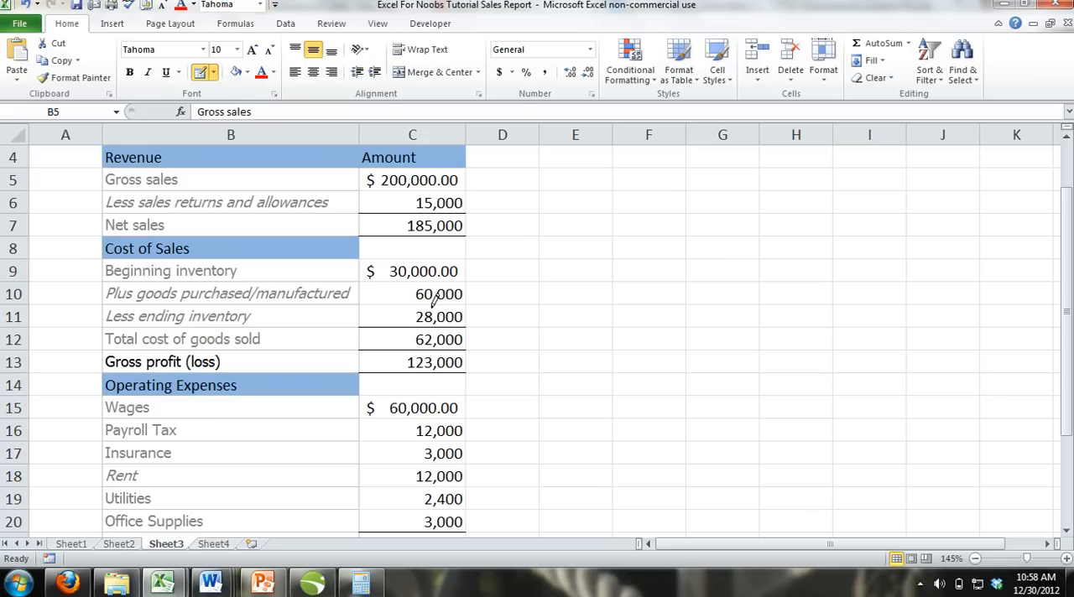
{"action": "mouse_move", "coordinate": [435, 276]}
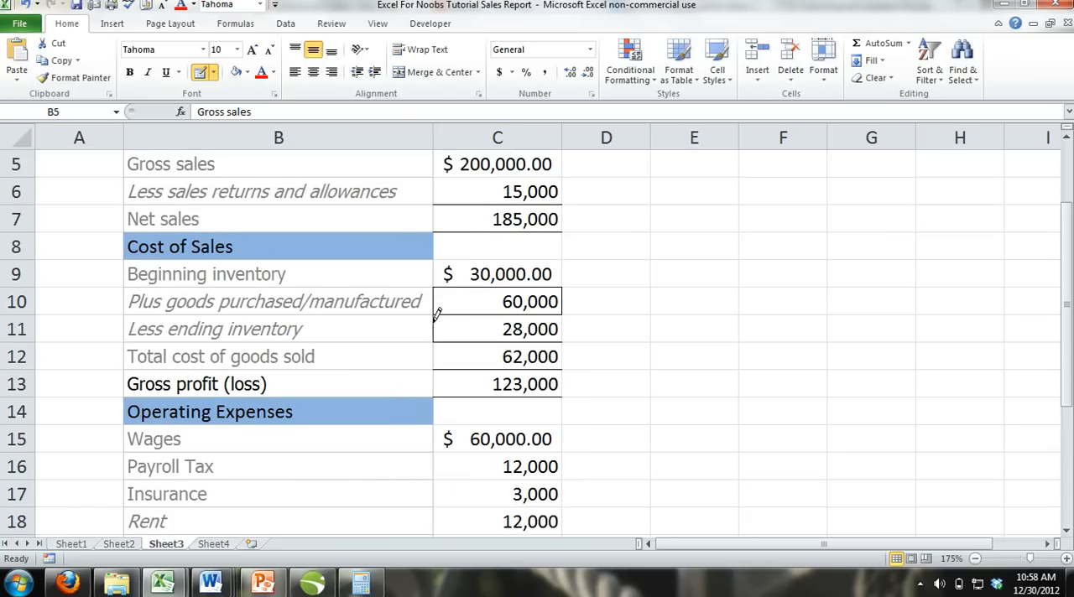
{"action": "mouse_move", "coordinate": [566, 318]}
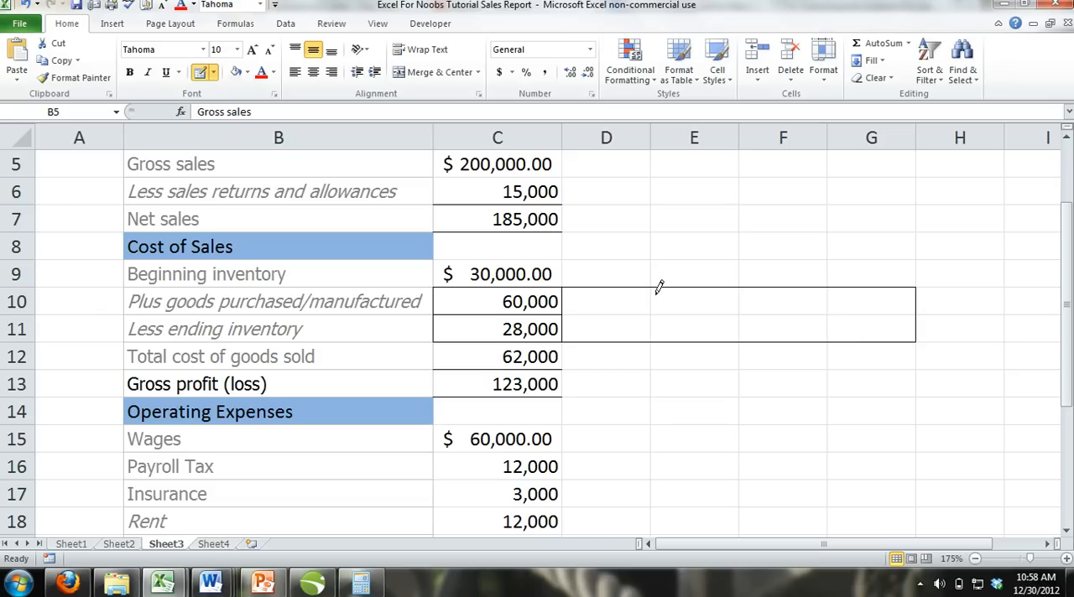
{"action": "mouse_move", "coordinate": [753, 317]}
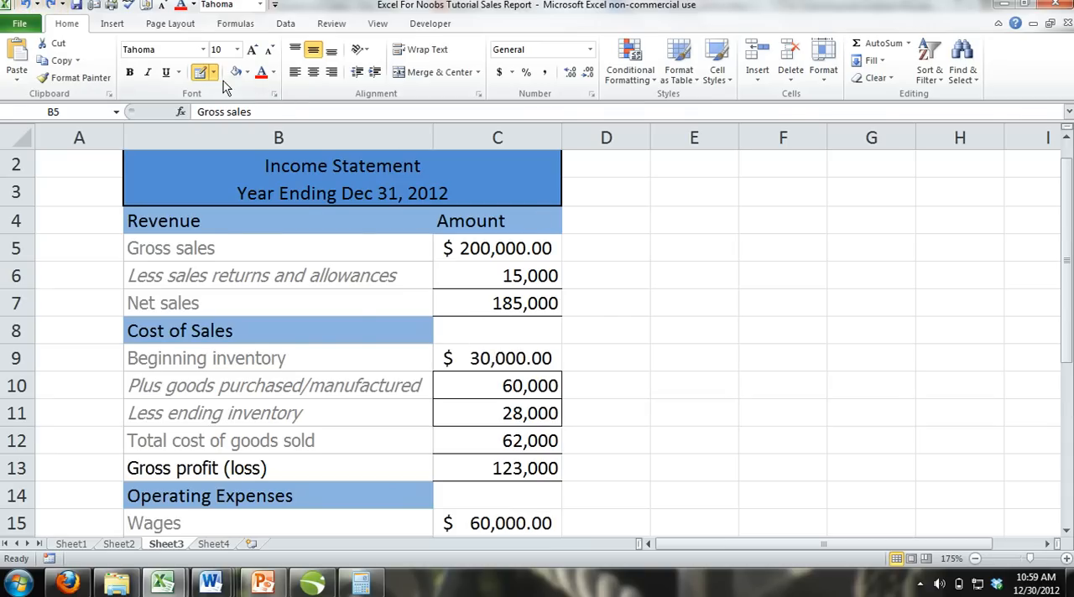
Pick a dashed line style under Borders > Line Style for the title outline
{"action": "left_click", "coordinate": [217, 72]}
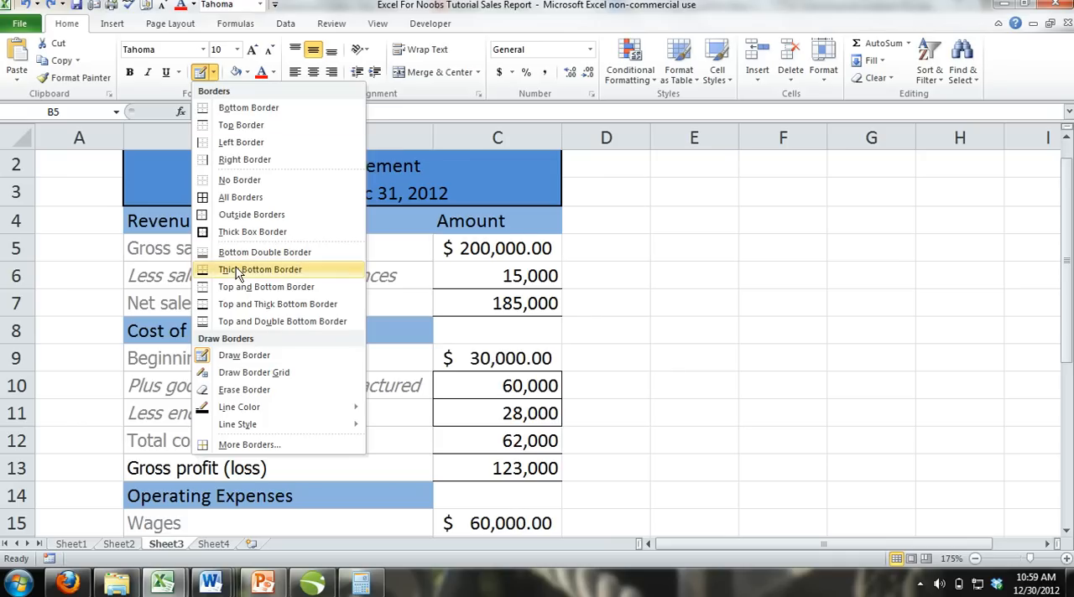
{"action": "left_click", "coordinate": [239, 407]}
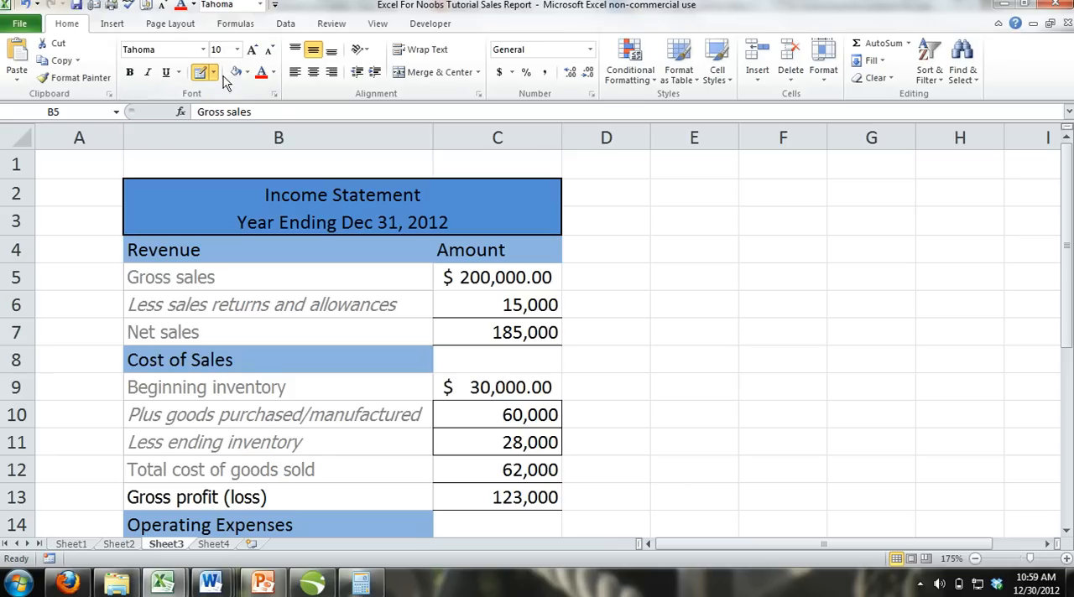
{"action": "left_click", "coordinate": [218, 72]}
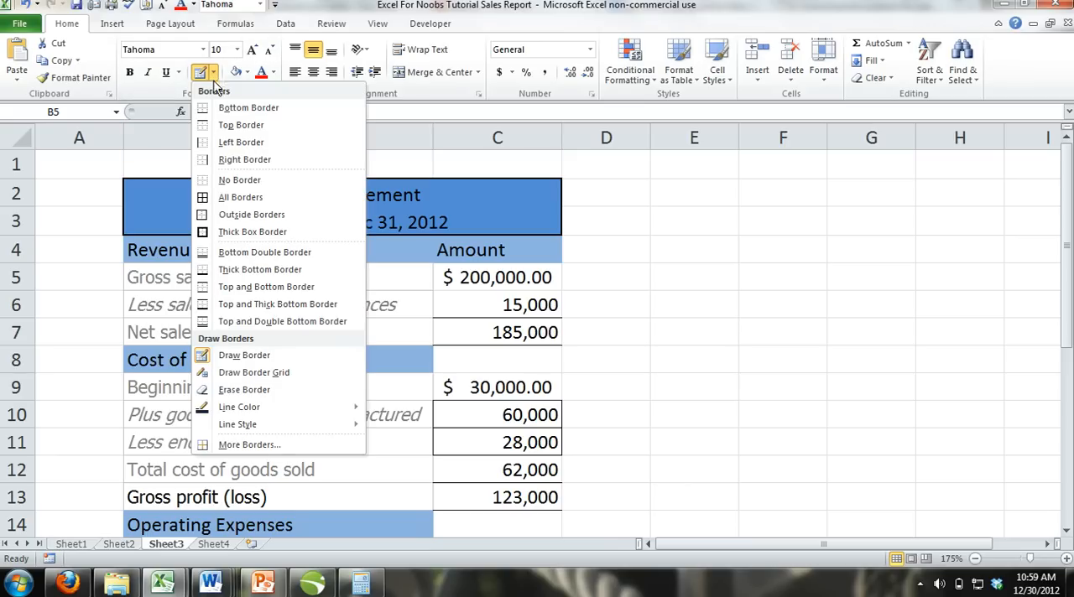
{"action": "mouse_move", "coordinate": [239, 407]}
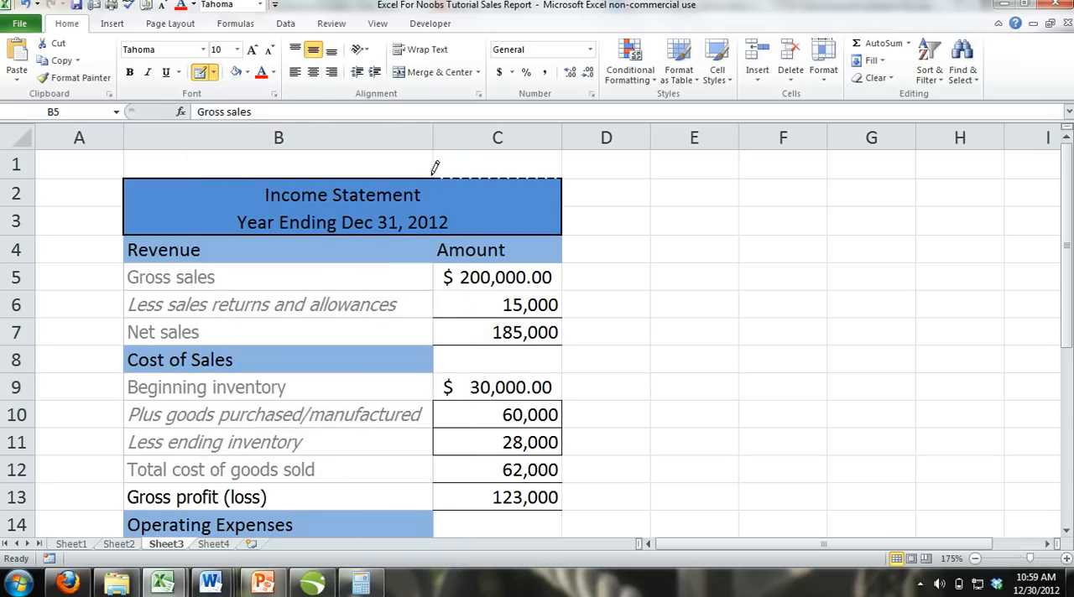
{"action": "mouse_move", "coordinate": [380, 222]}
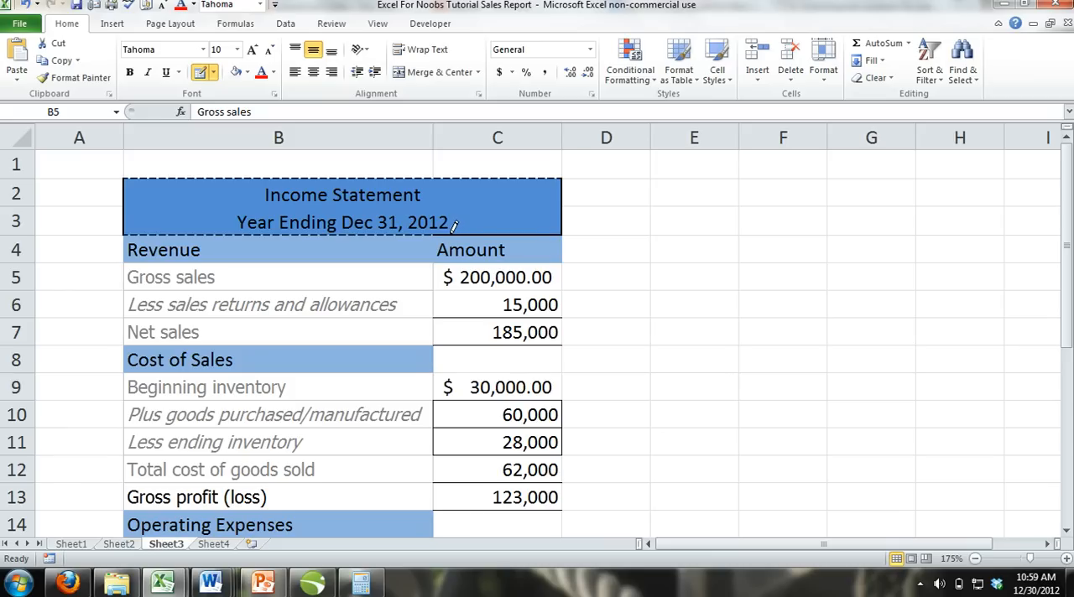
{"action": "mouse_move", "coordinate": [520, 201]}
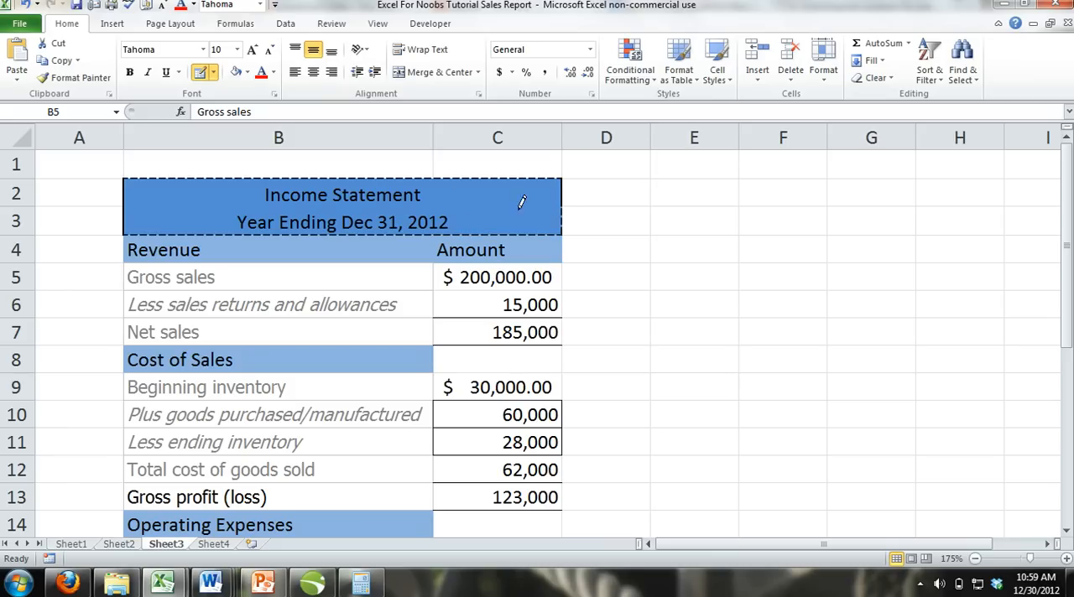
{"action": "mouse_move", "coordinate": [139, 187]}
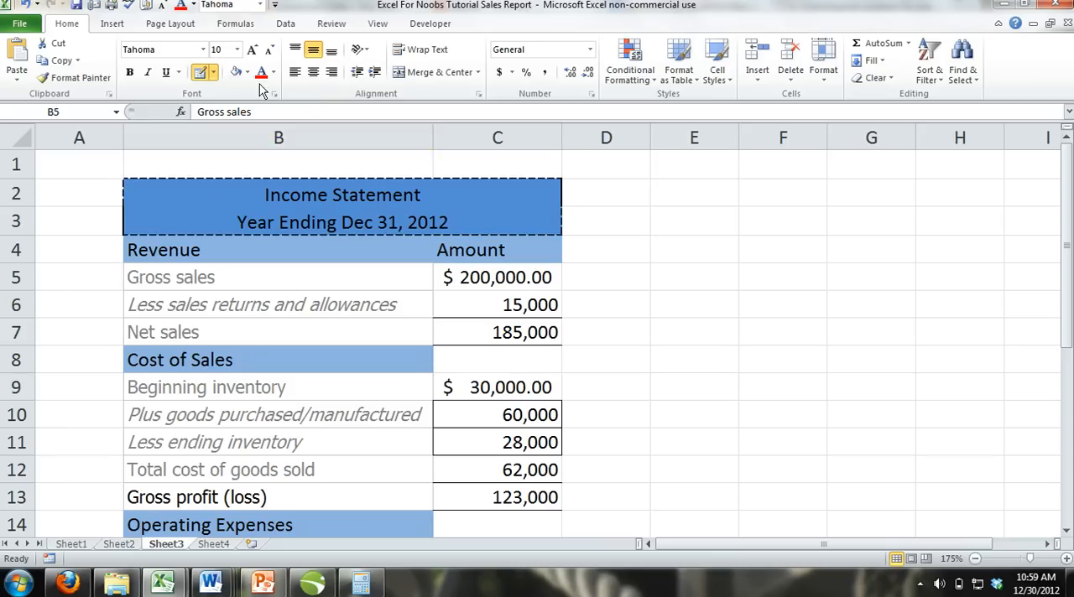
Select the merged B2 title block and apply a Borders preset to its outline
{"action": "left_click", "coordinate": [215, 72]}
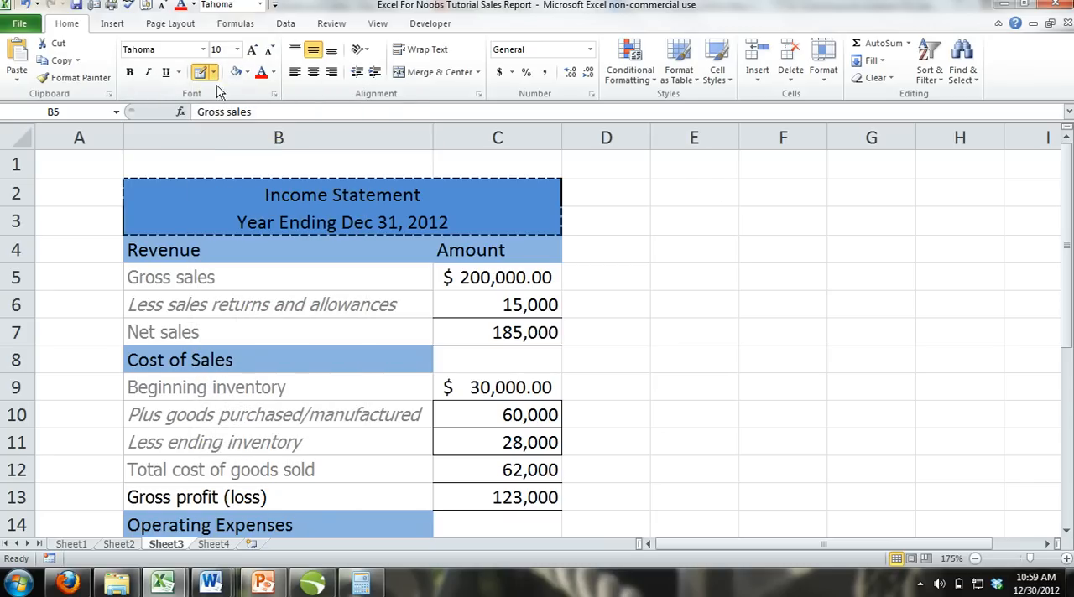
{"action": "left_click", "coordinate": [278, 278]}
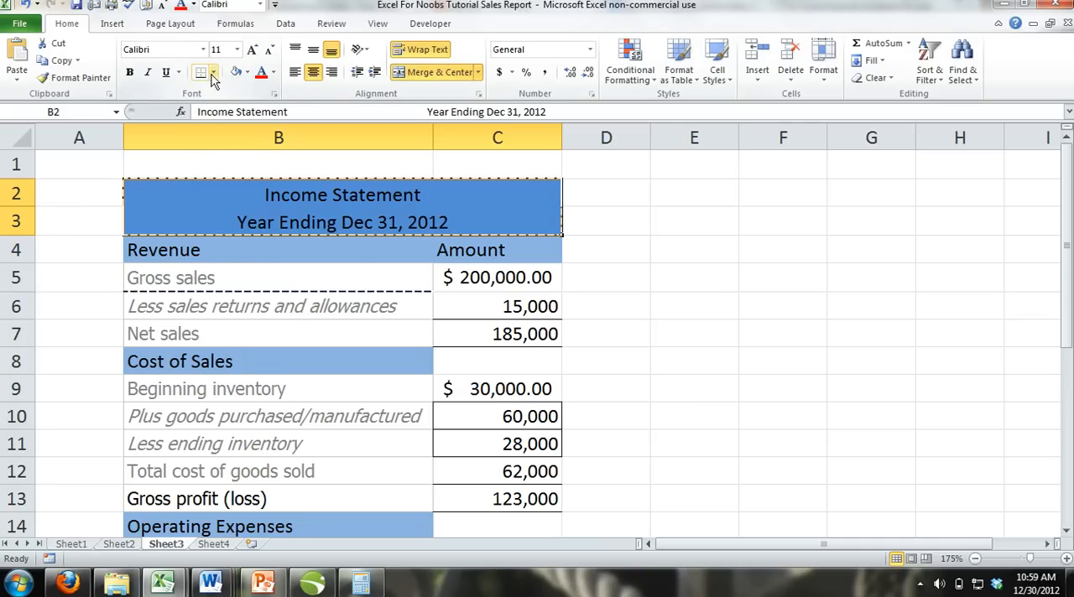
{"action": "left_click", "coordinate": [212, 72]}
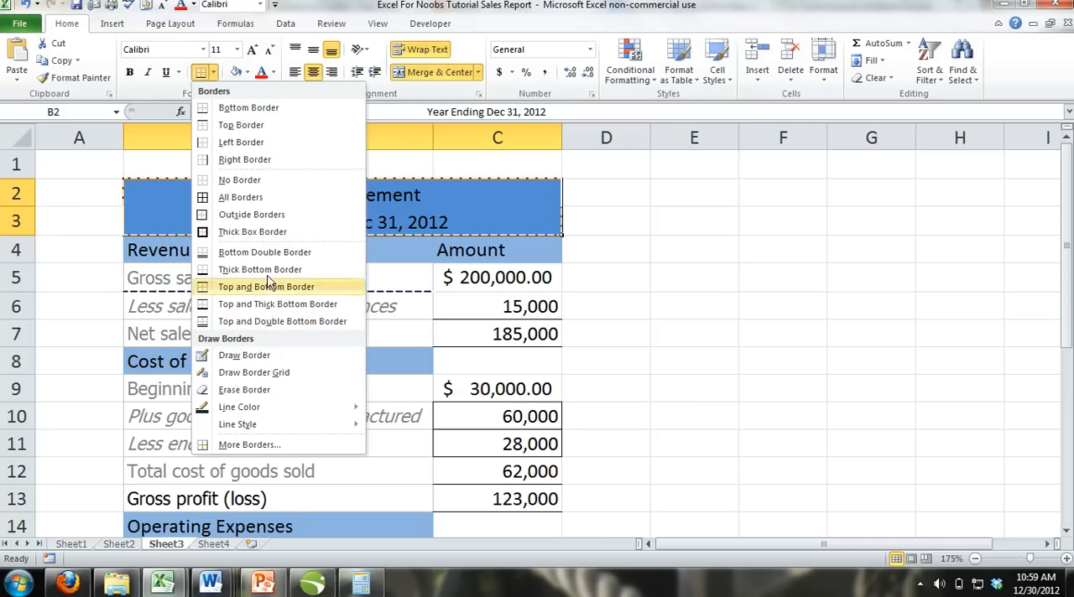
{"action": "mouse_move", "coordinate": [289, 239]}
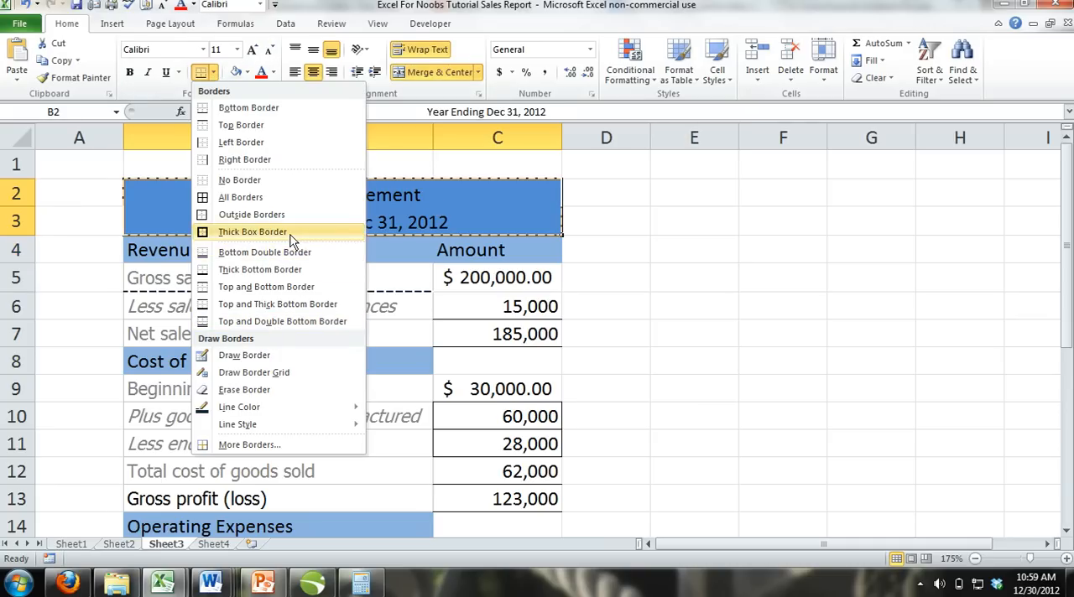
{"action": "mouse_move", "coordinate": [241, 124]}
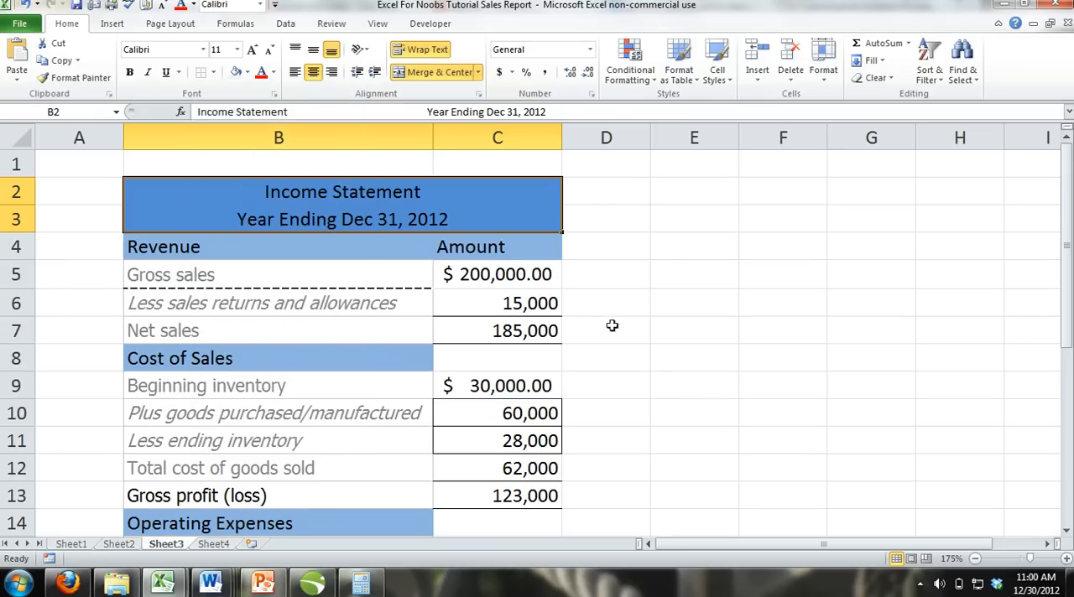
{"action": "left_click", "coordinate": [694, 303]}
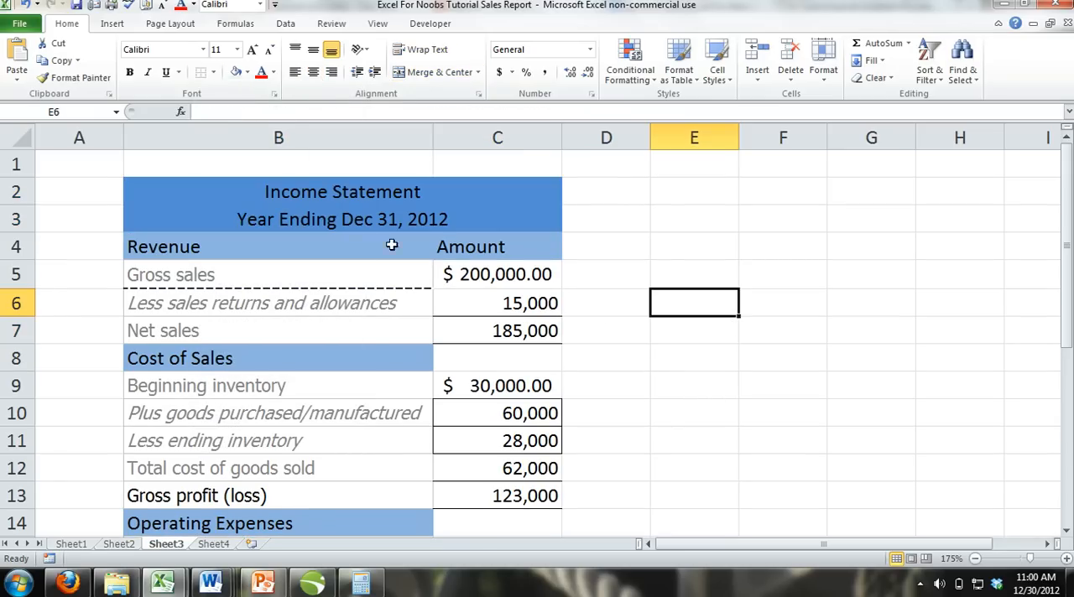
{"action": "mouse_move", "coordinate": [295, 244]}
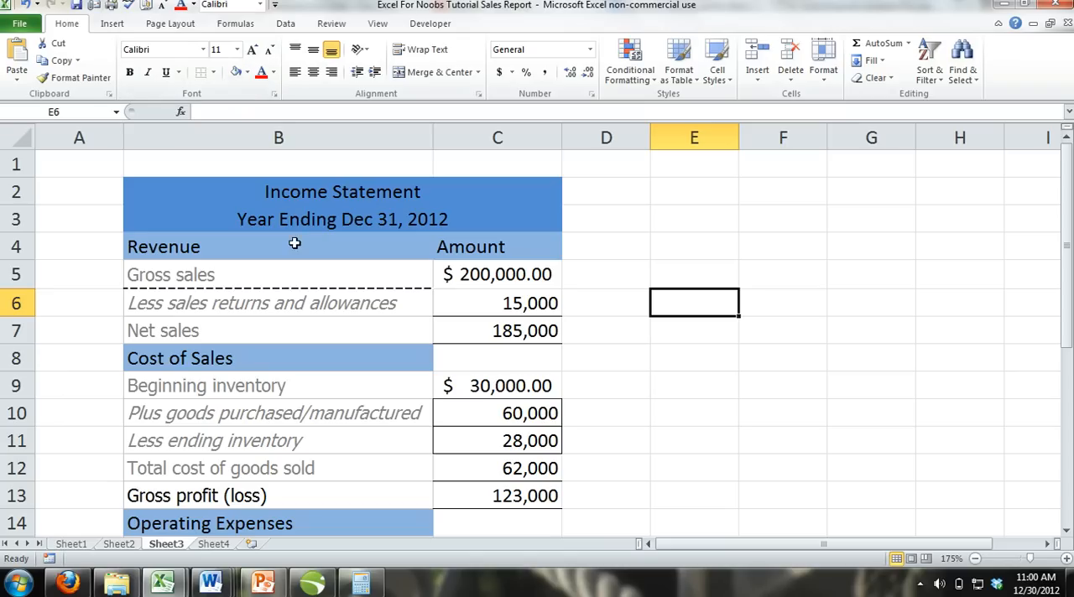
Erase the boxes around 60,000 and 28,000 and the dashed line under Gross sales
{"action": "left_click", "coordinate": [217, 73]}
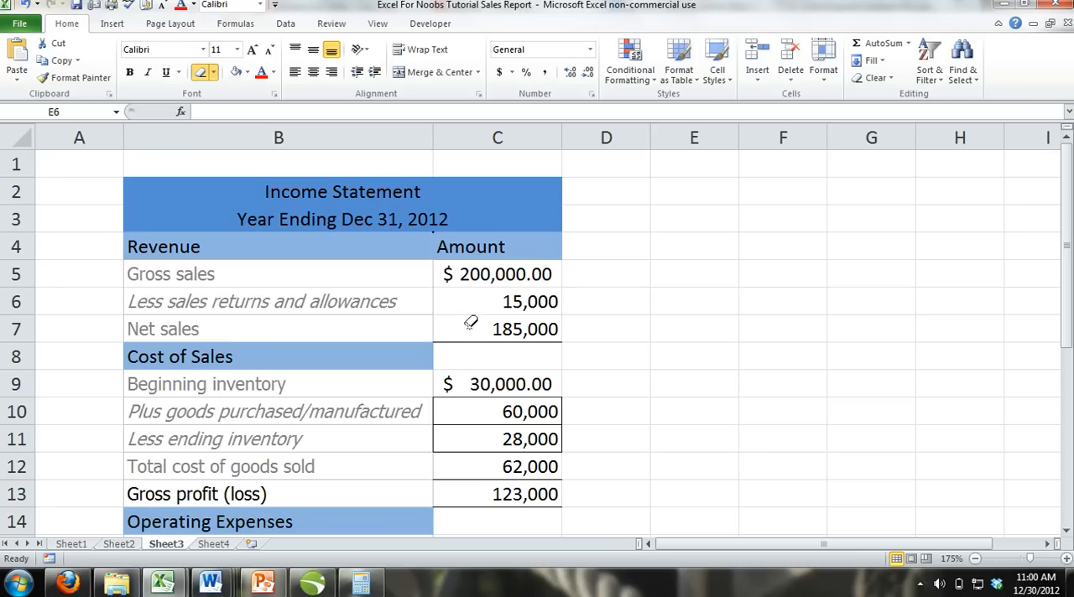
{"action": "scroll", "scroll_direction": "down", "scroll_amount": 3}
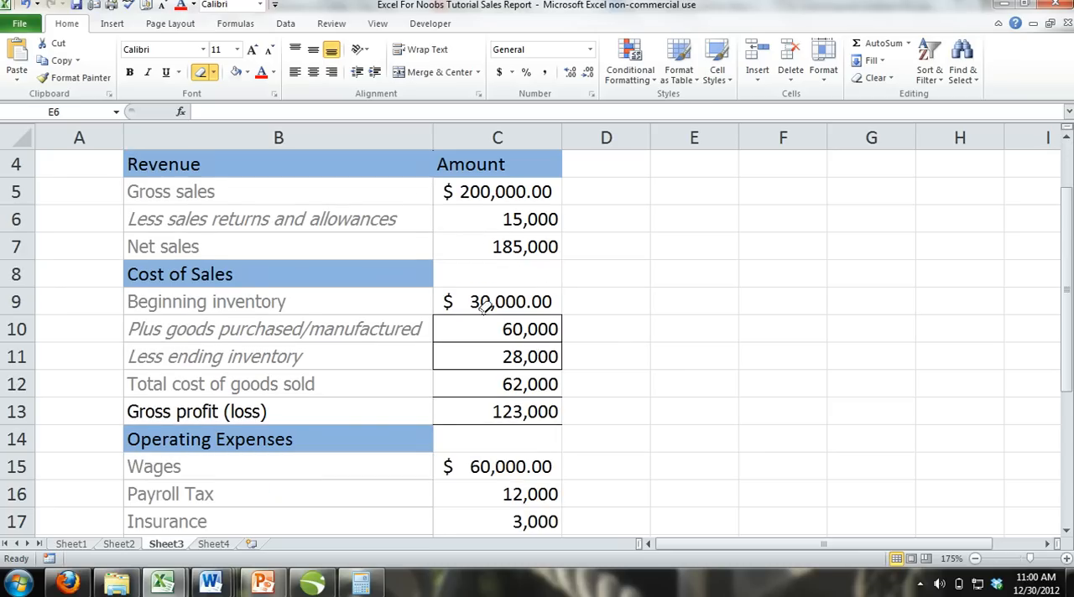
{"action": "mouse_move", "coordinate": [437, 346]}
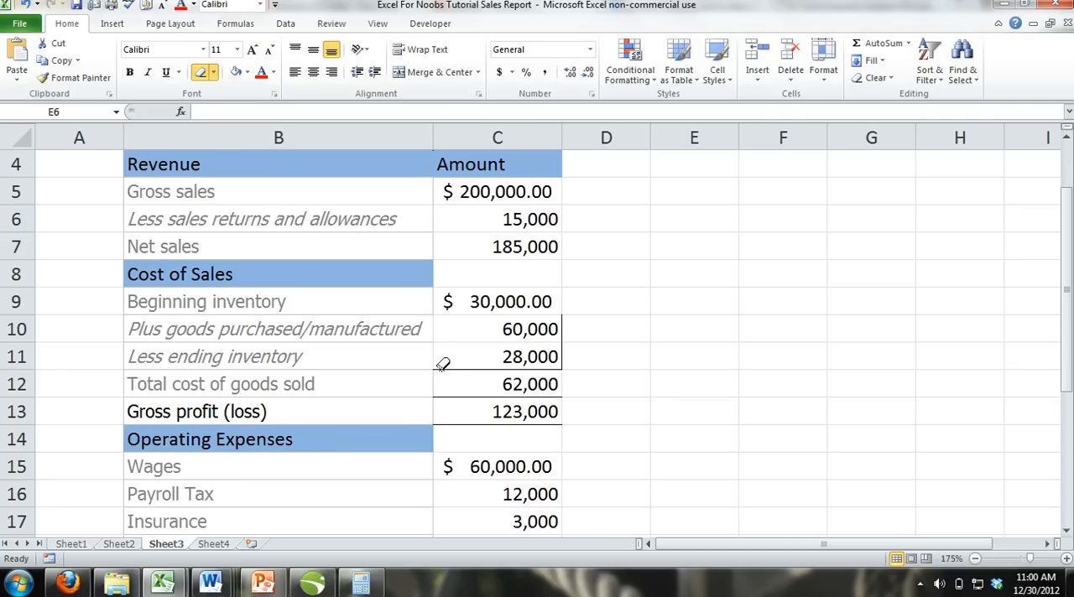
{"action": "mouse_move", "coordinate": [458, 394]}
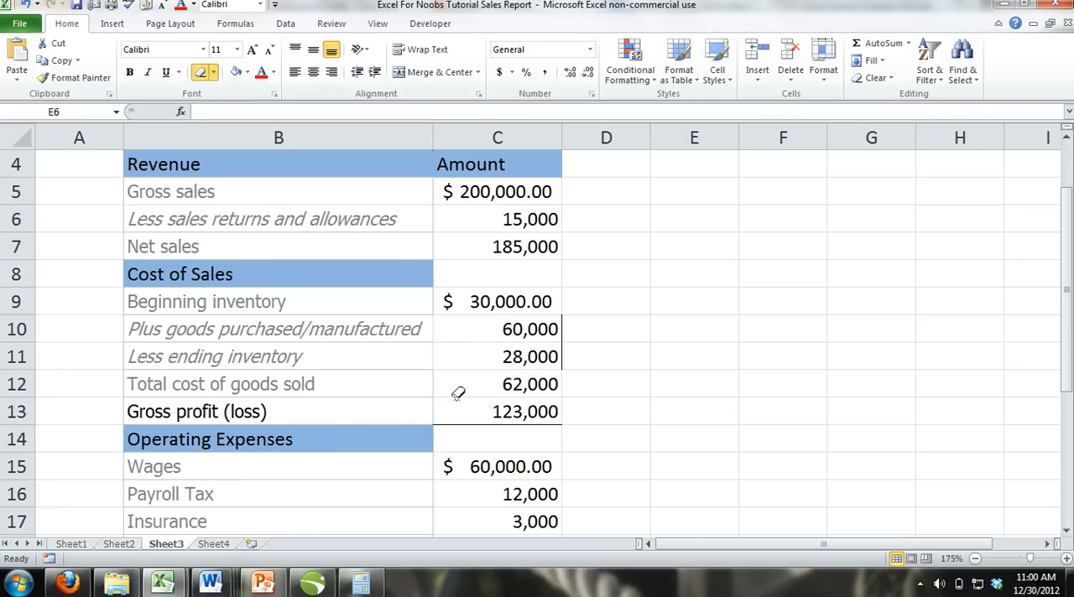
{"action": "mouse_move", "coordinate": [529, 357]}
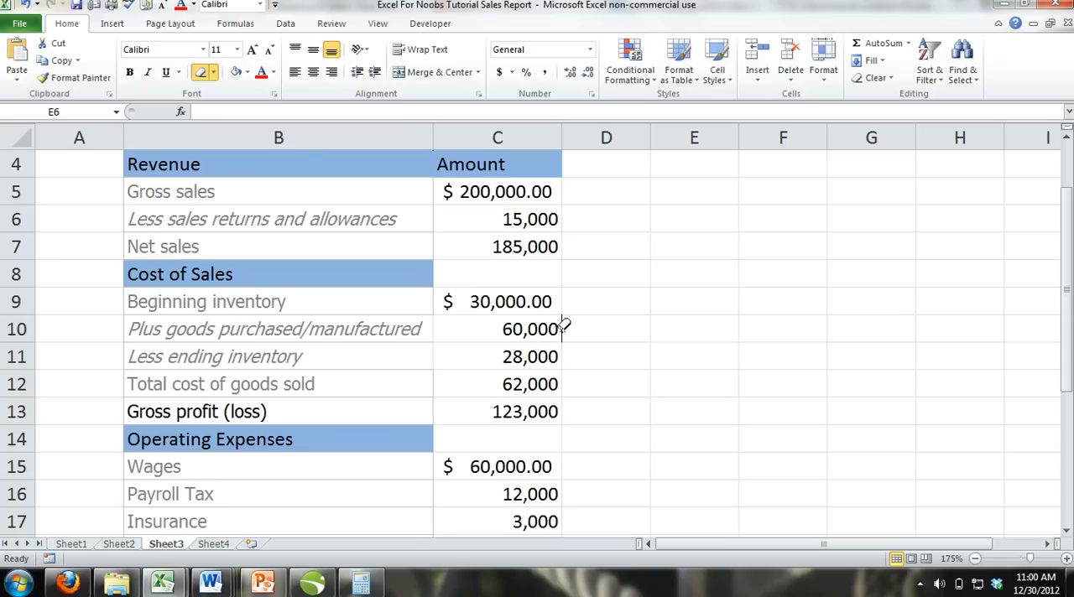
{"action": "scroll", "scroll_direction": "up", "scroll_amount": 3}
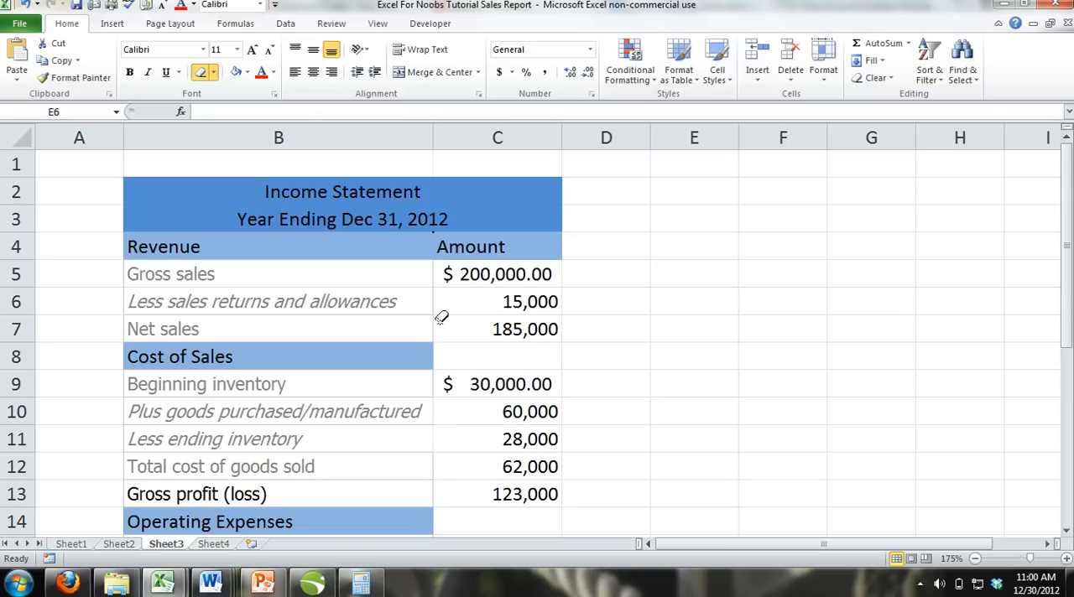